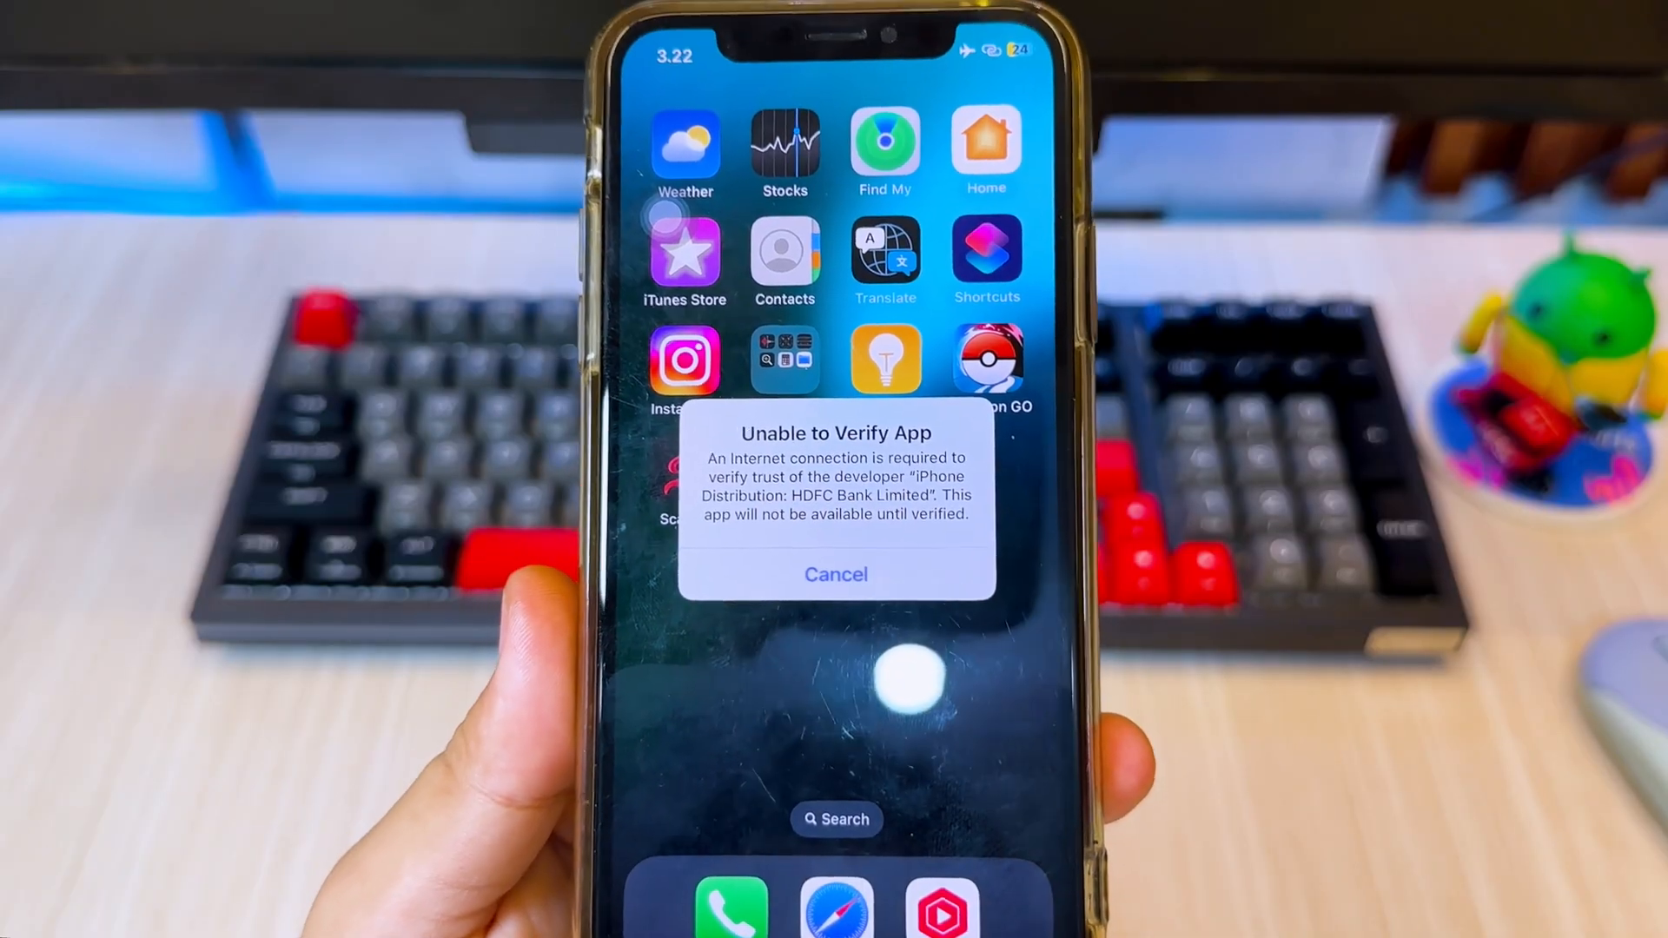
# Step: Cancel the 'Unable to Verify App' alert on the Home Screen
pyautogui.click(835, 575)
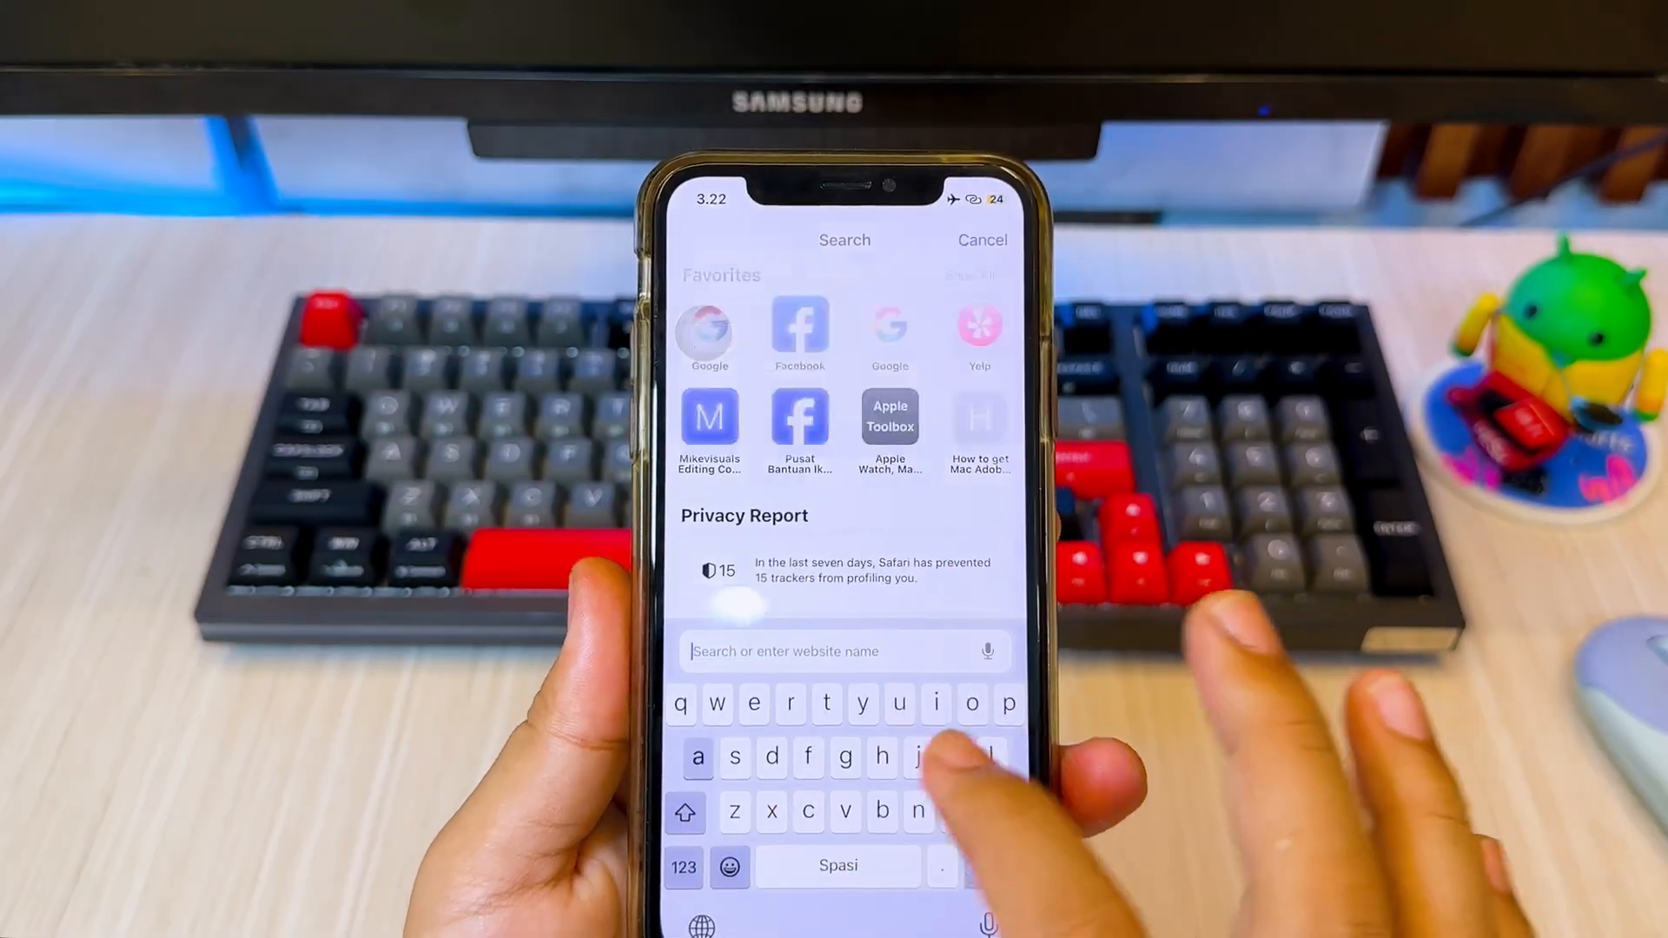
# Step: Load the applejr.systeme.io site and download its configuration profile via the red App Store button
pyautogui.write('applejr.systeme.io')
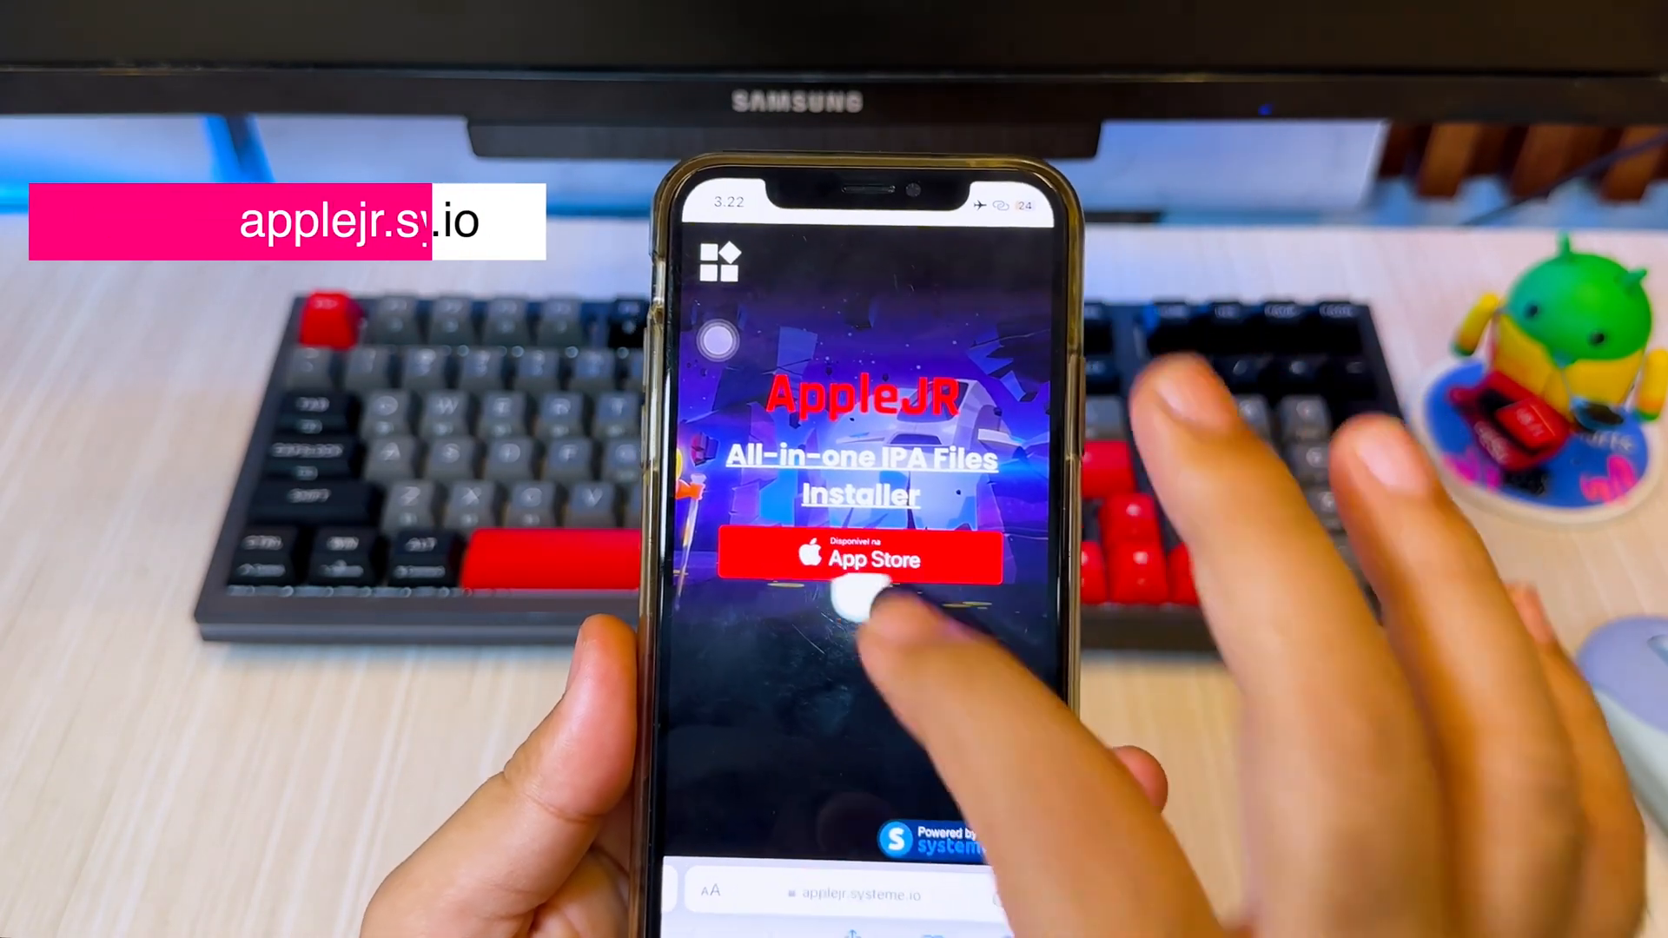
pyautogui.click(860, 555)
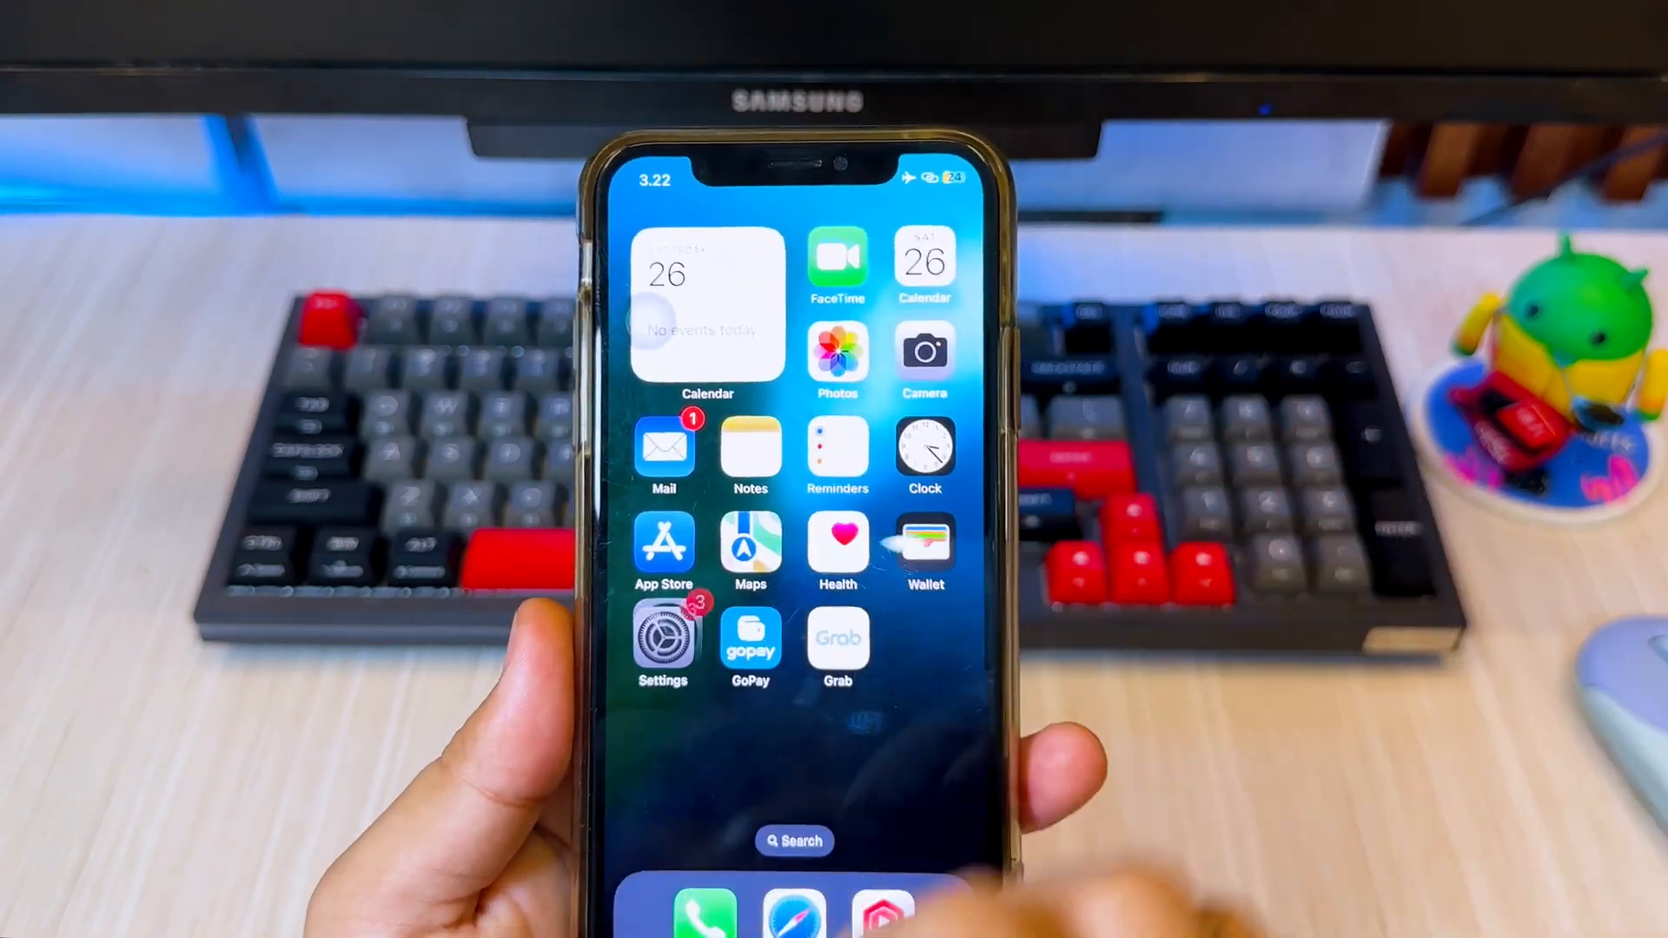
# Step: Install the downloaded AppleJR profile from Settings' Profile Downloaded entry
pyautogui.click(662, 638)
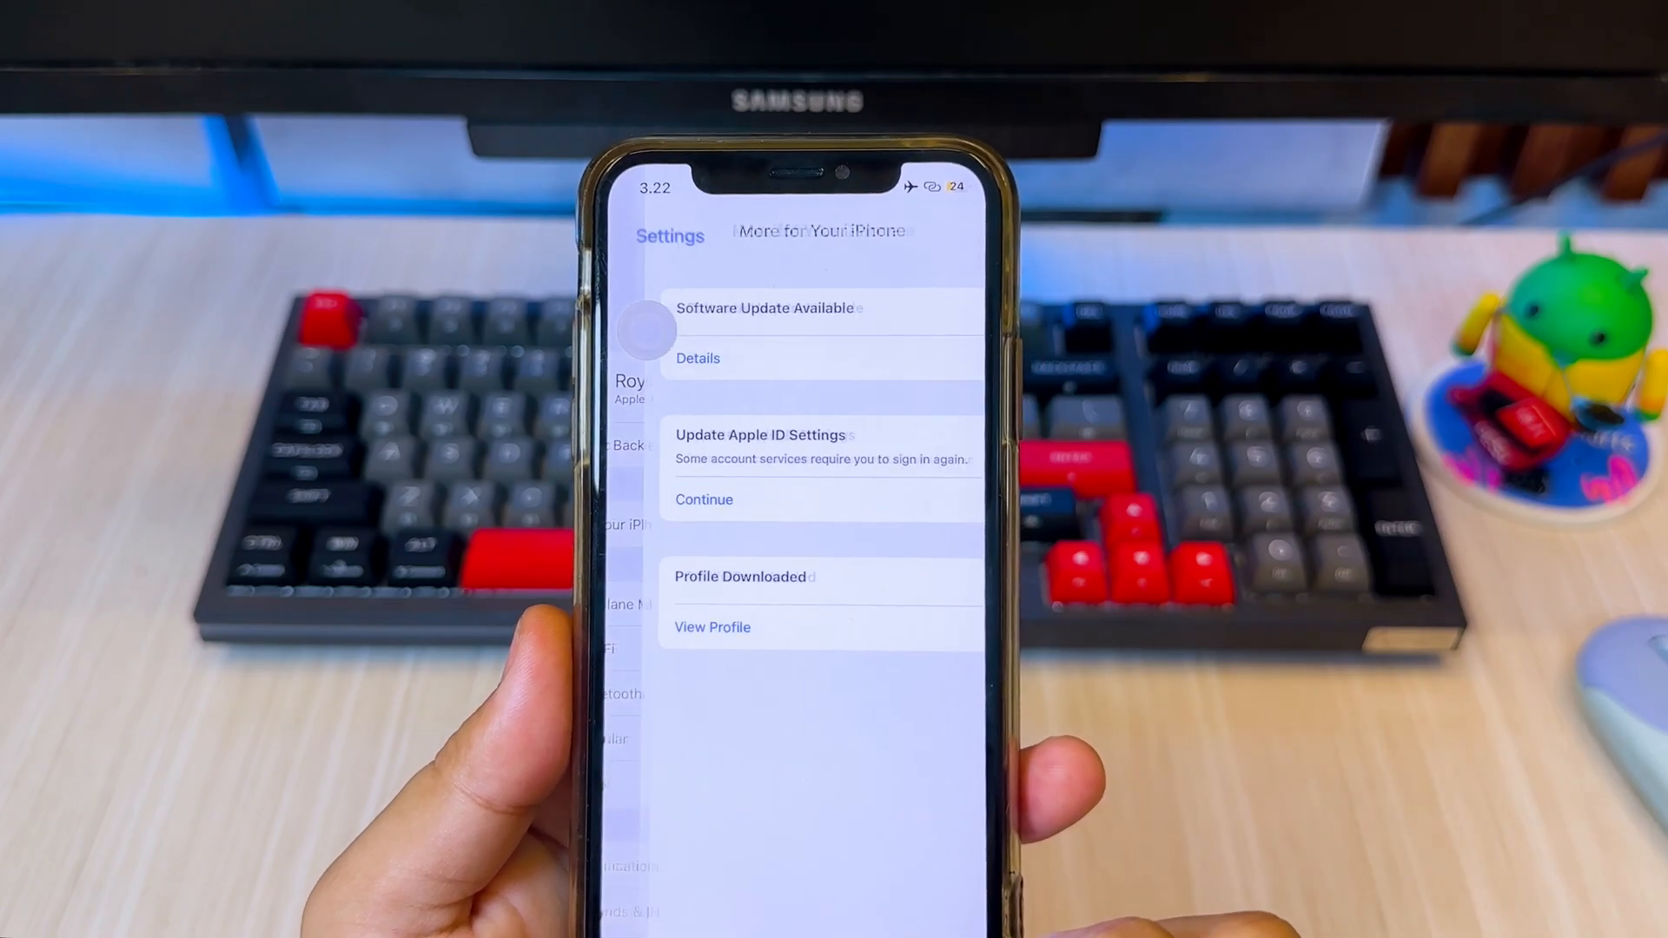
pyautogui.click(713, 627)
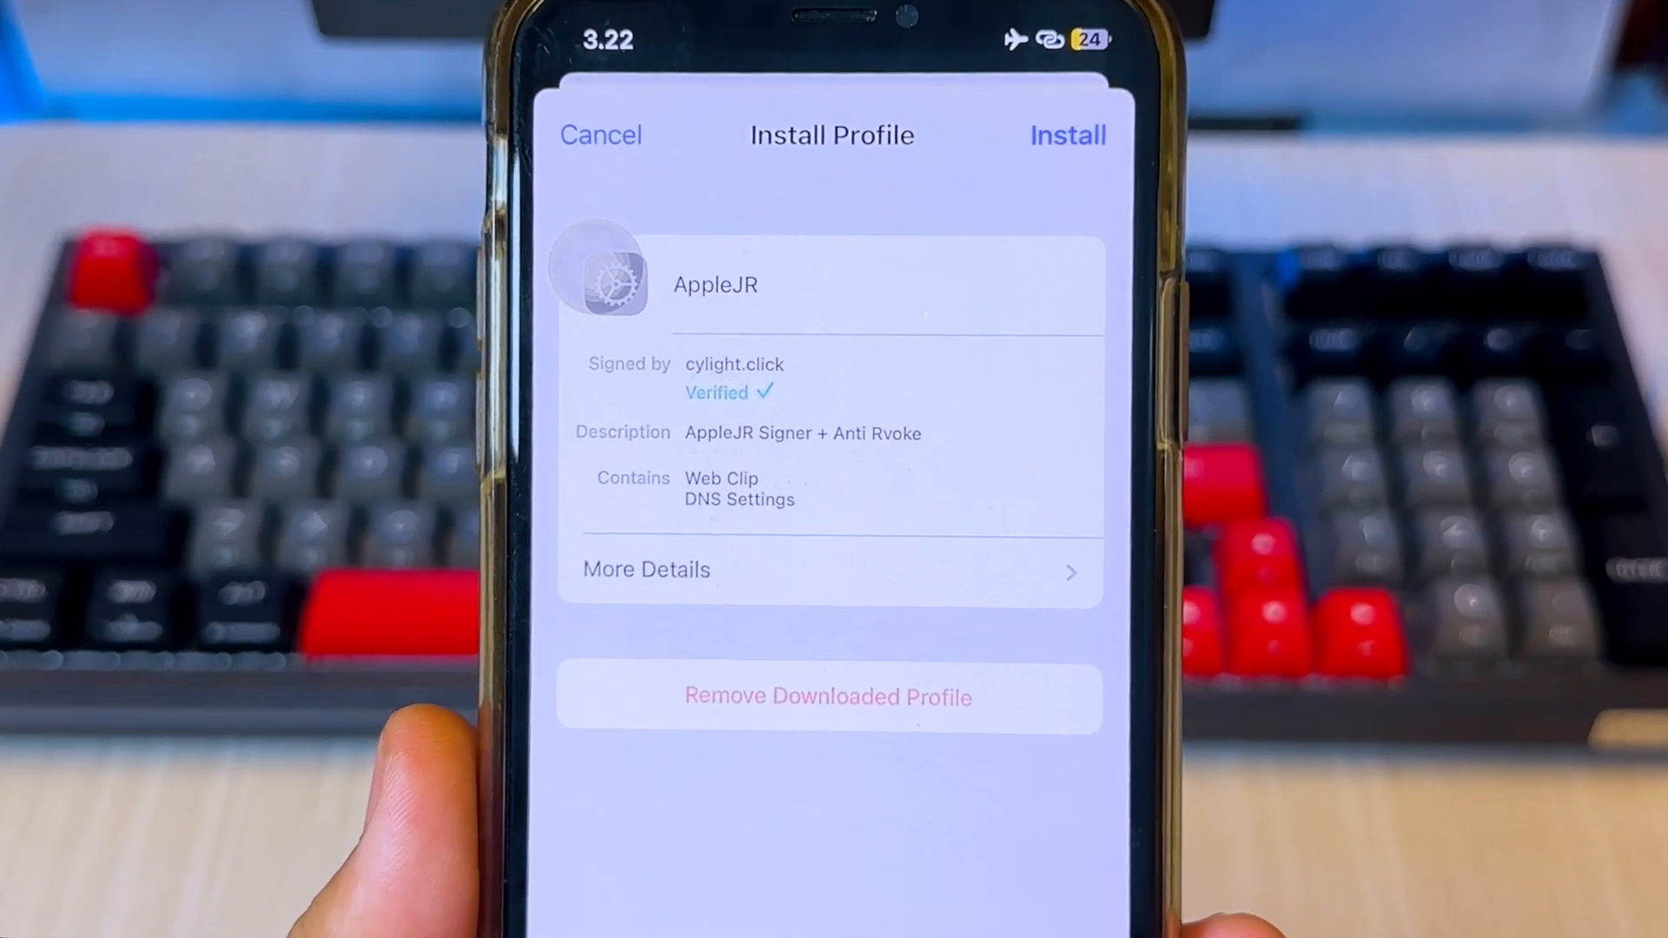
pyautogui.click(1069, 135)
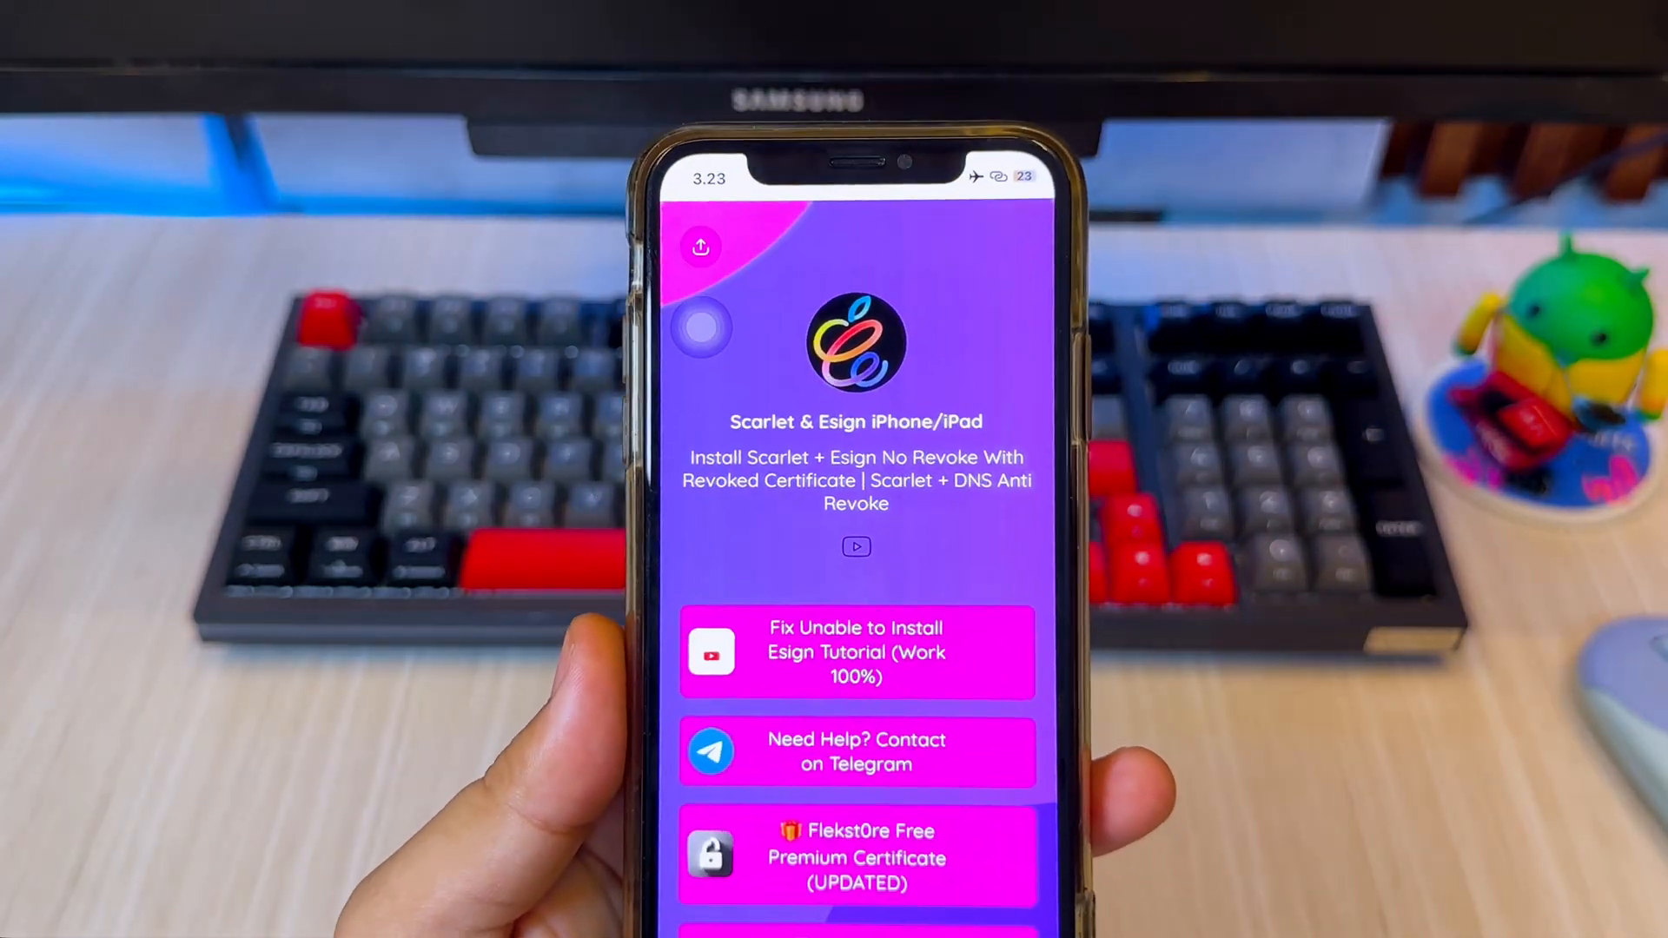
# Step: Choose 'NEW Esign (Signed)' on the AppleJR page and confirm installing it
pyautogui.scroll(-3)
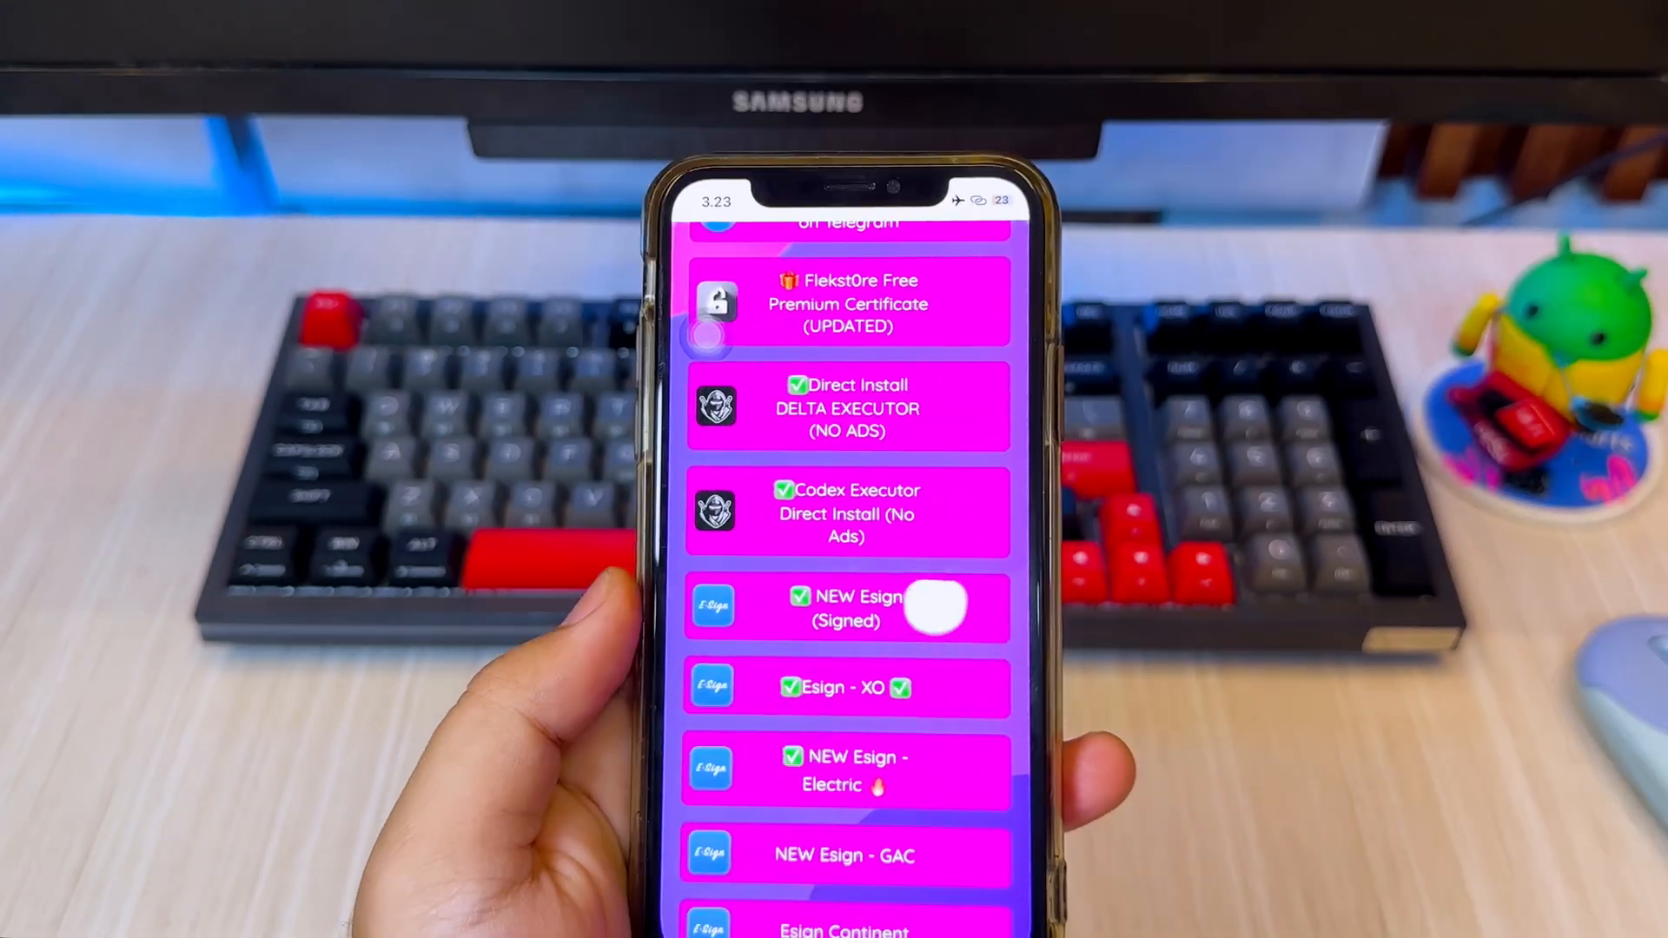
pyautogui.scroll(-3)
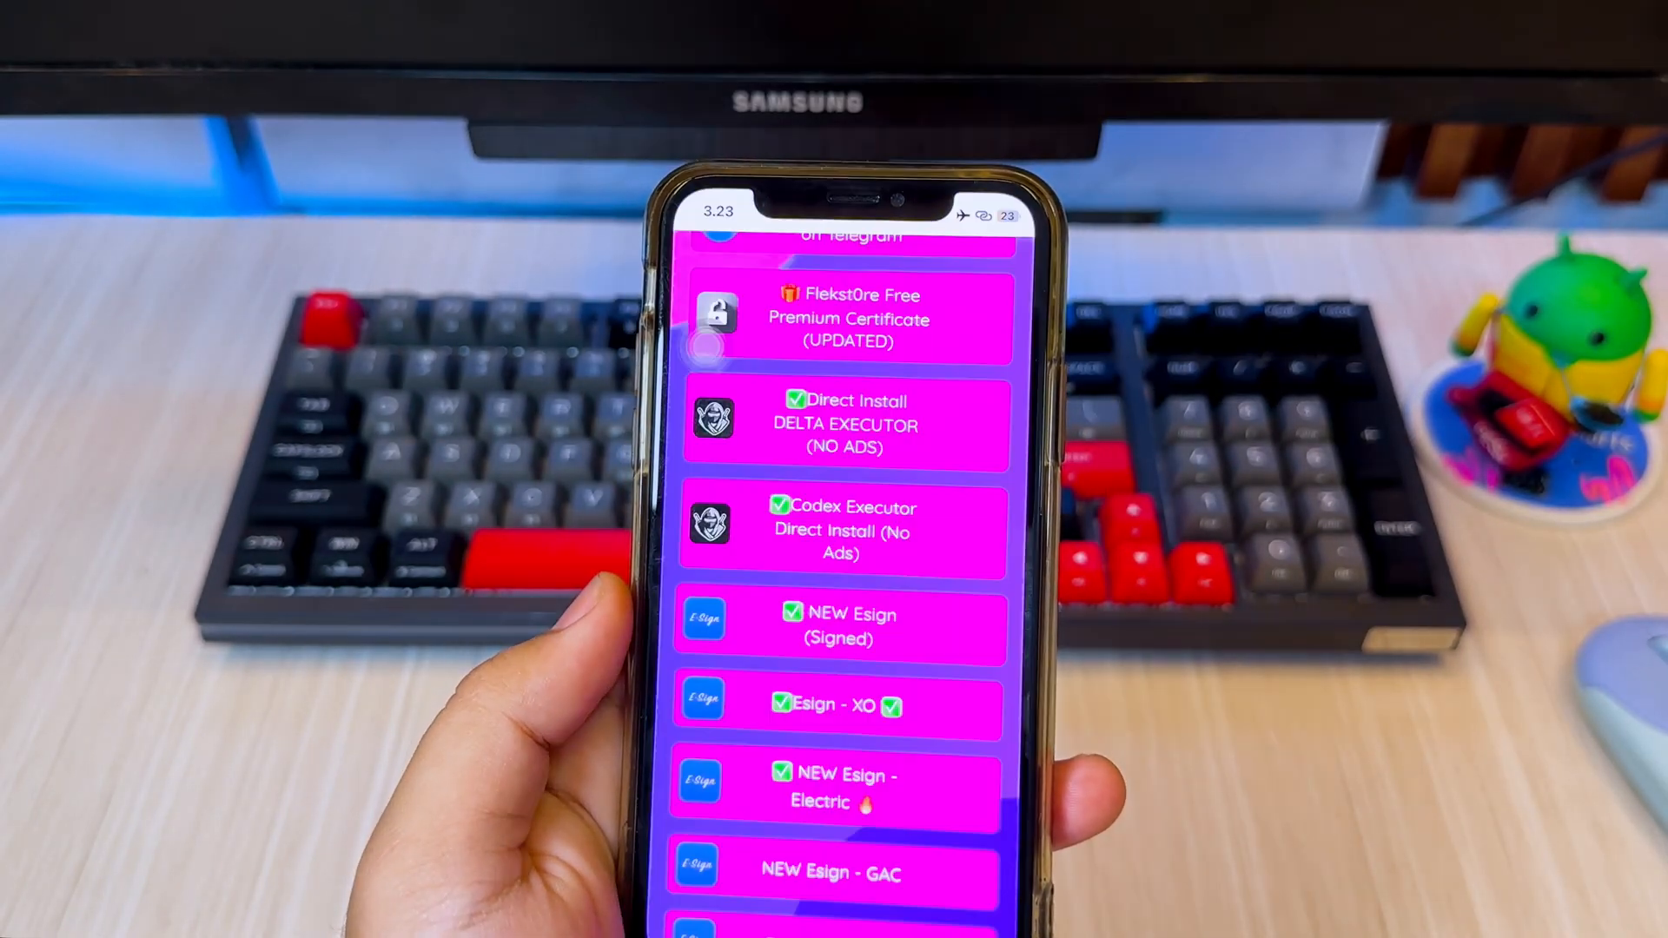
pyautogui.click(839, 626)
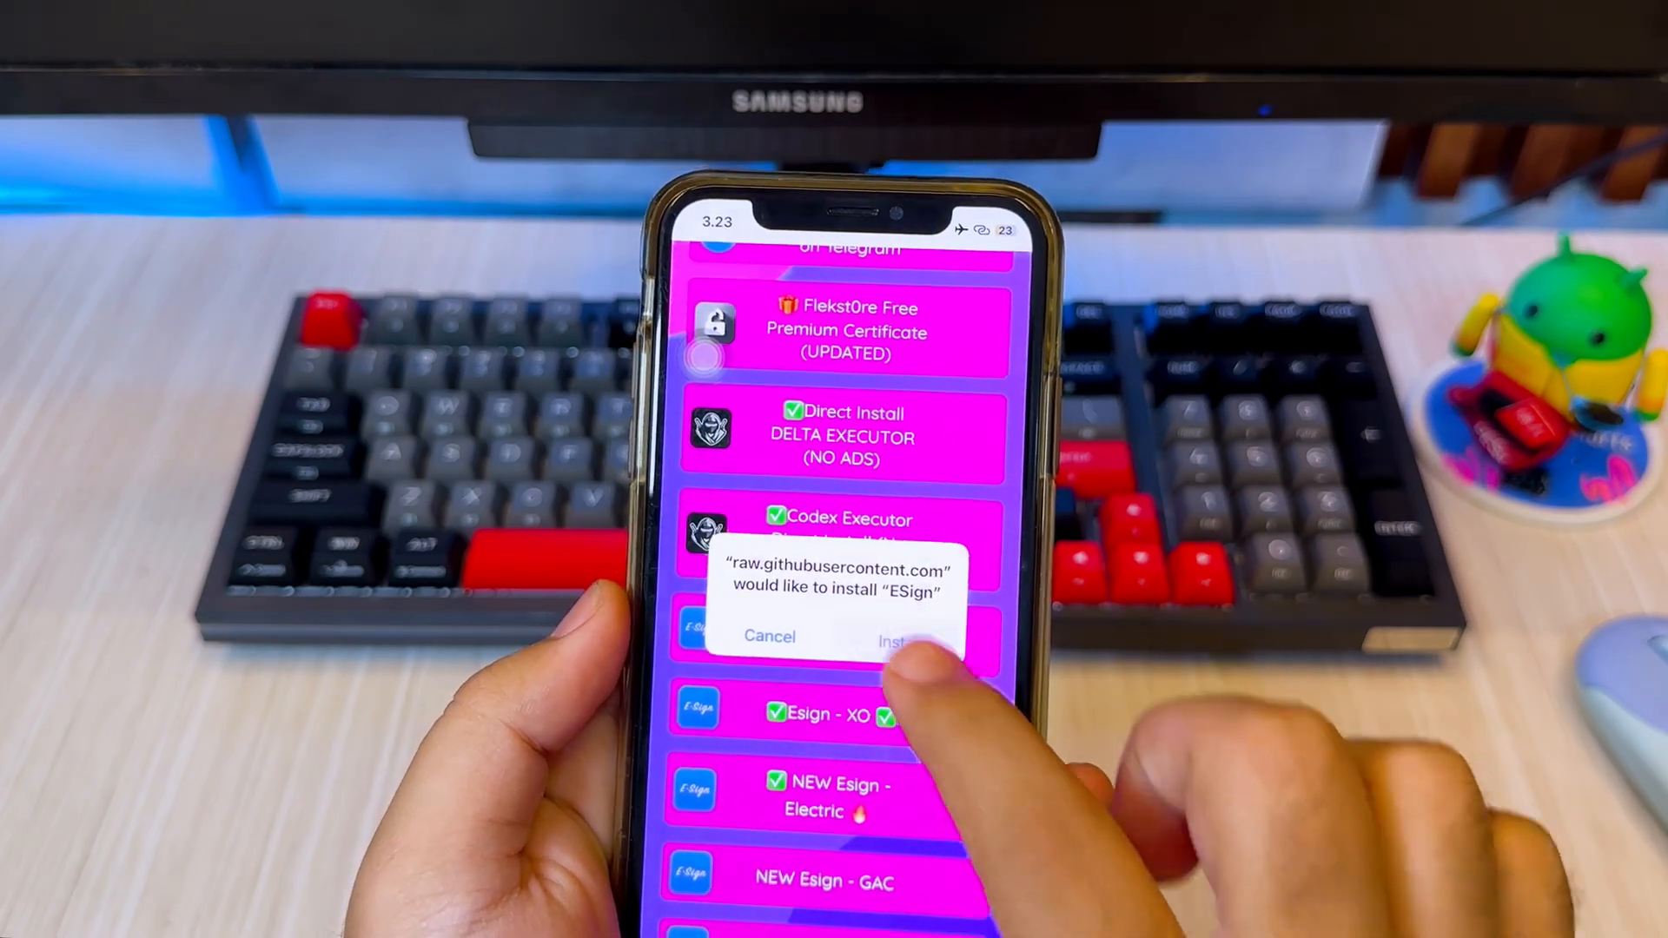
pyautogui.click(898, 636)
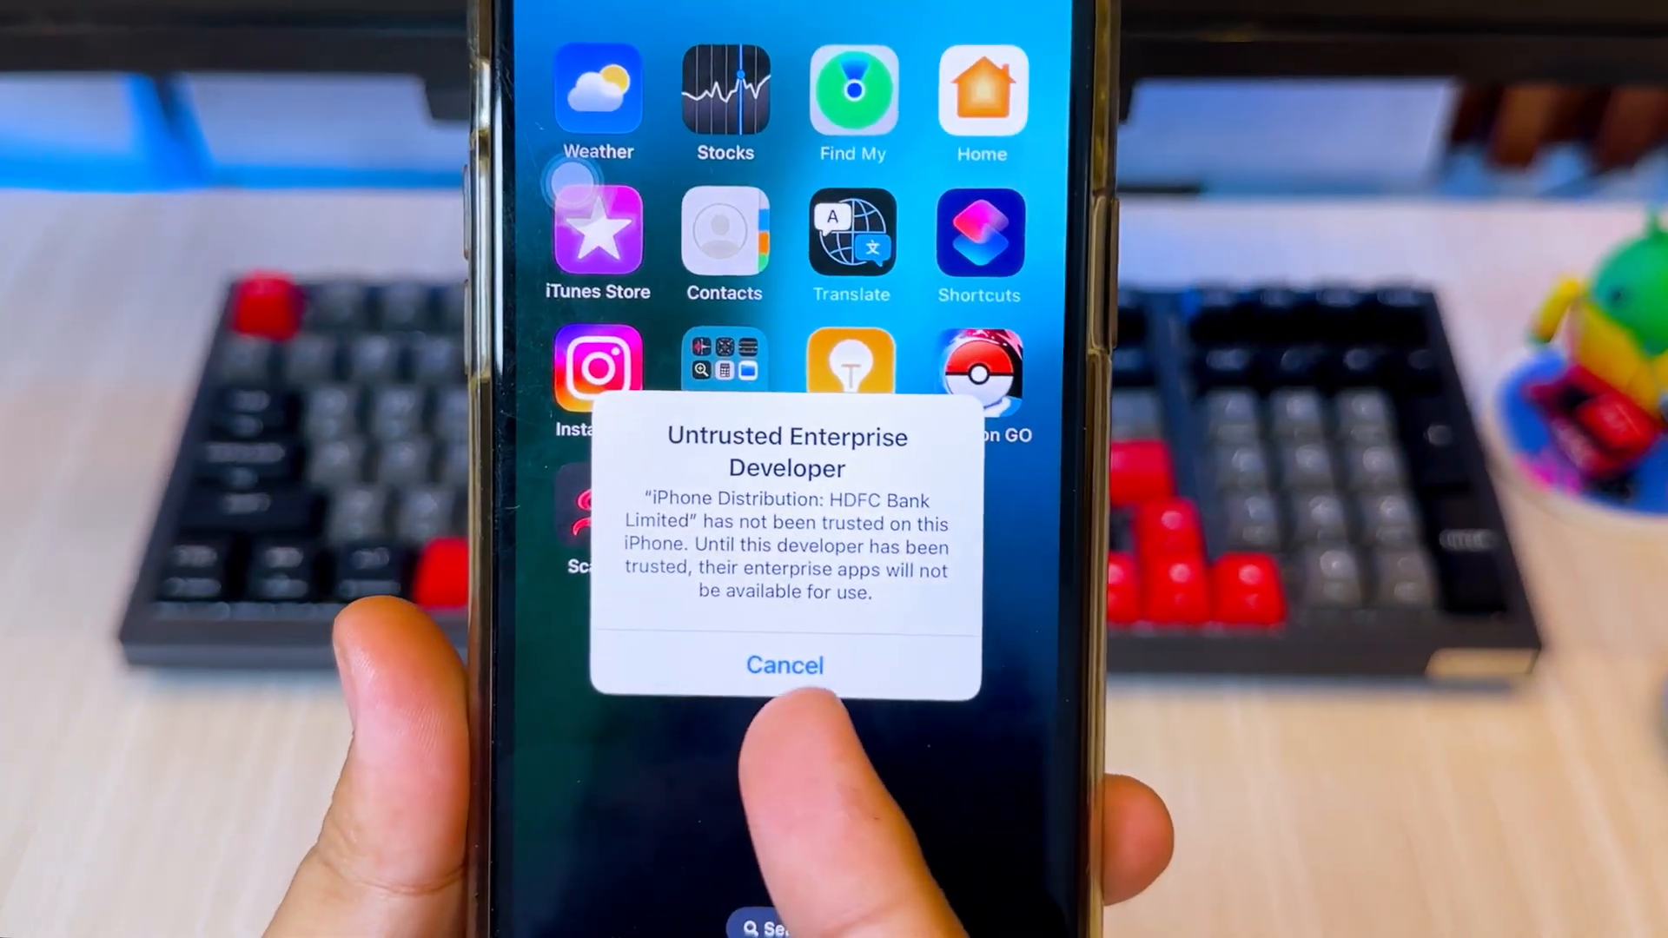
# Step: Trust HDFC Bank Limited under VPN, DNS & Device Management so ESign and Scarlet run
pyautogui.click(786, 666)
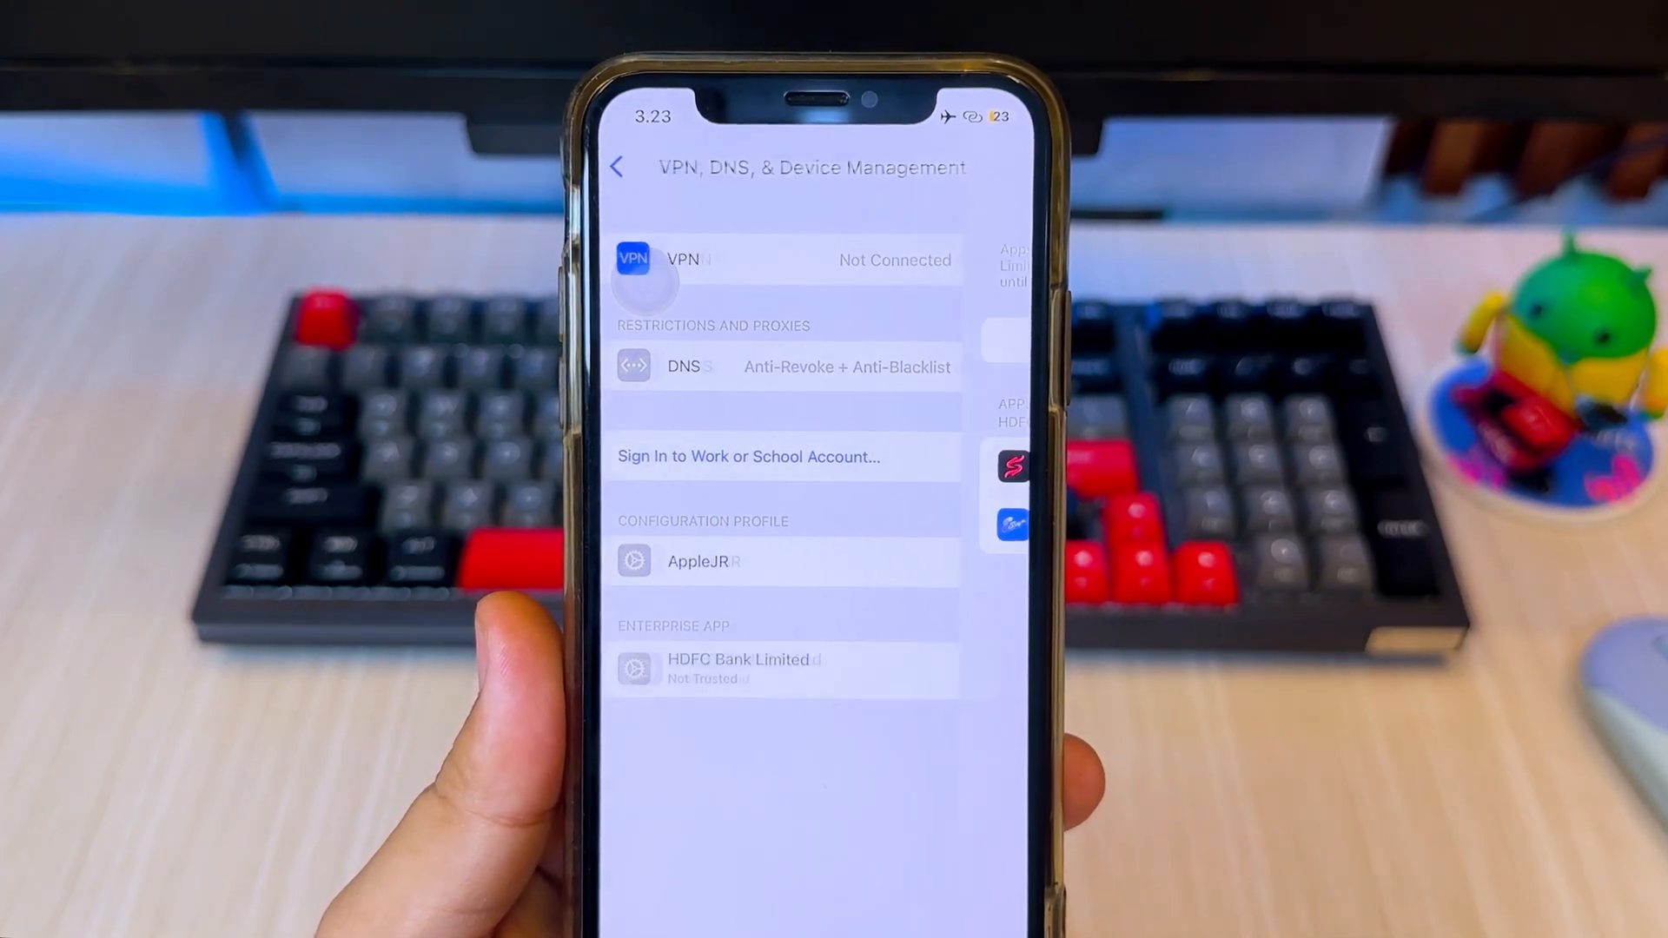
pyautogui.click(740, 660)
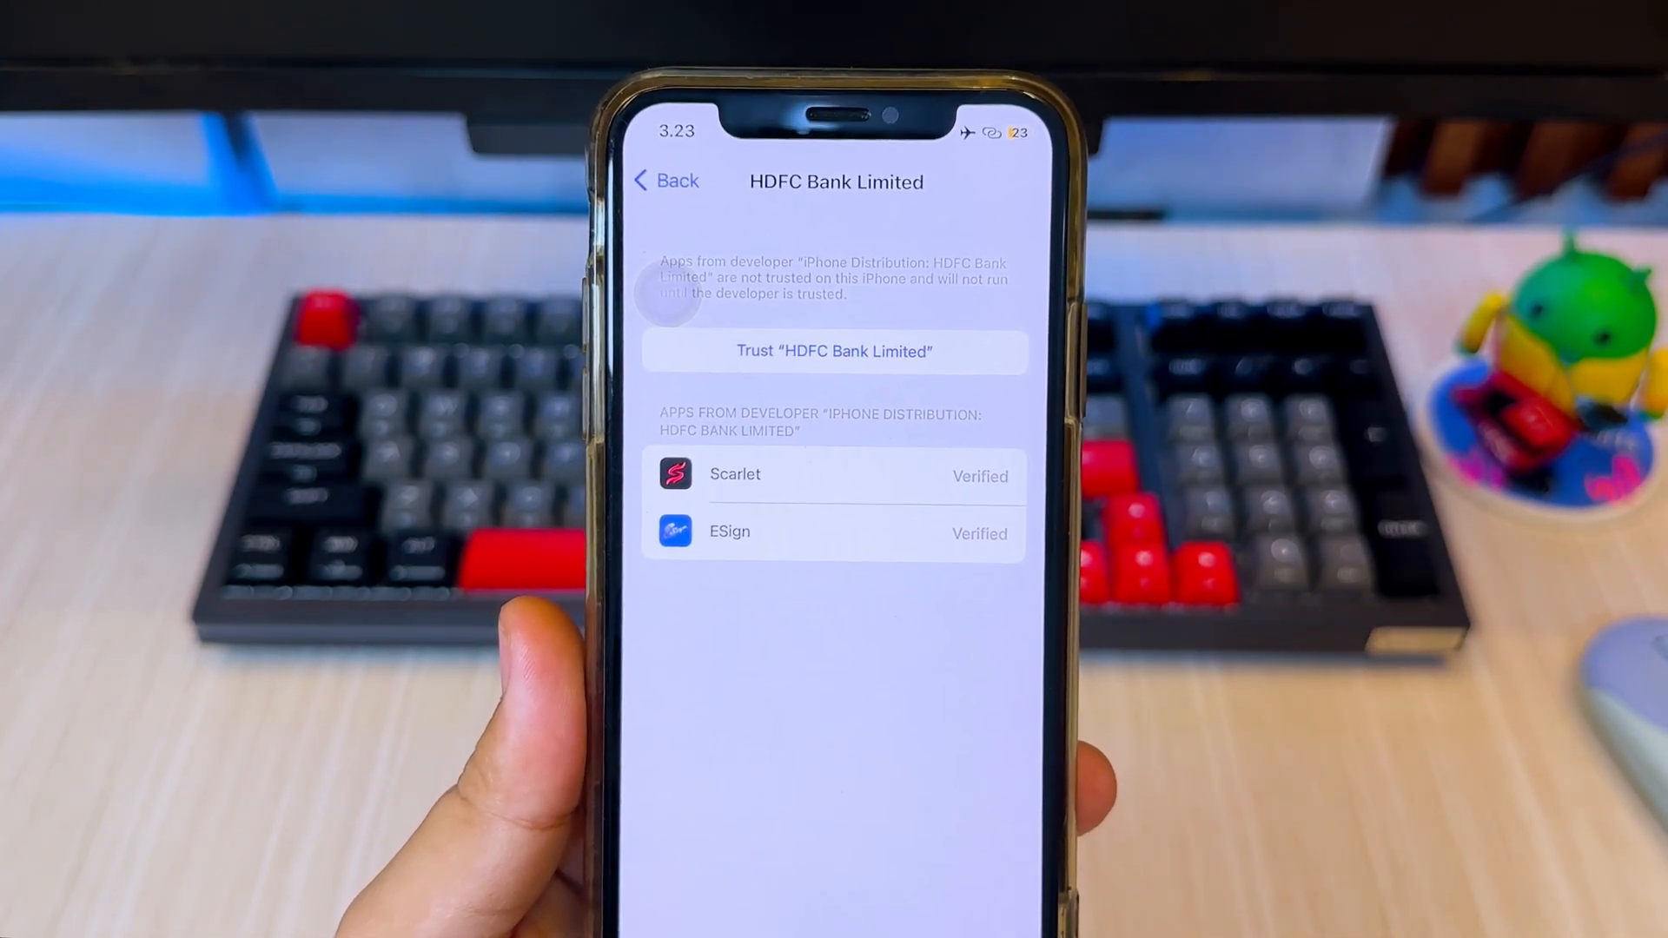
pyautogui.click(834, 351)
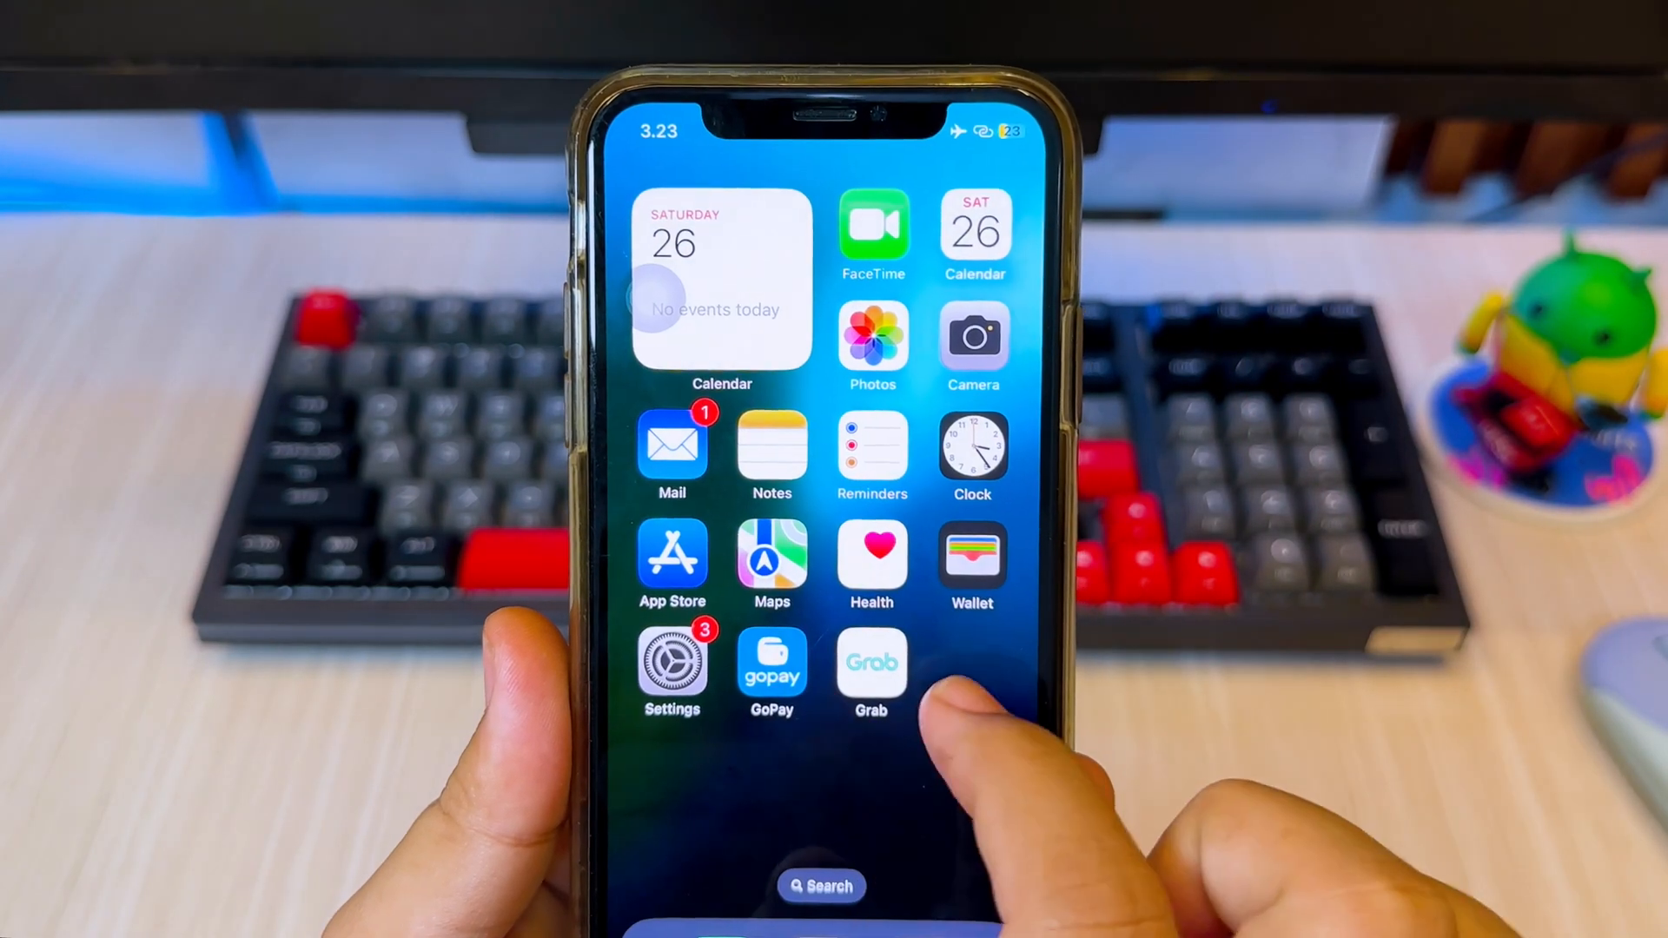
pyautogui.hscroll(-3)
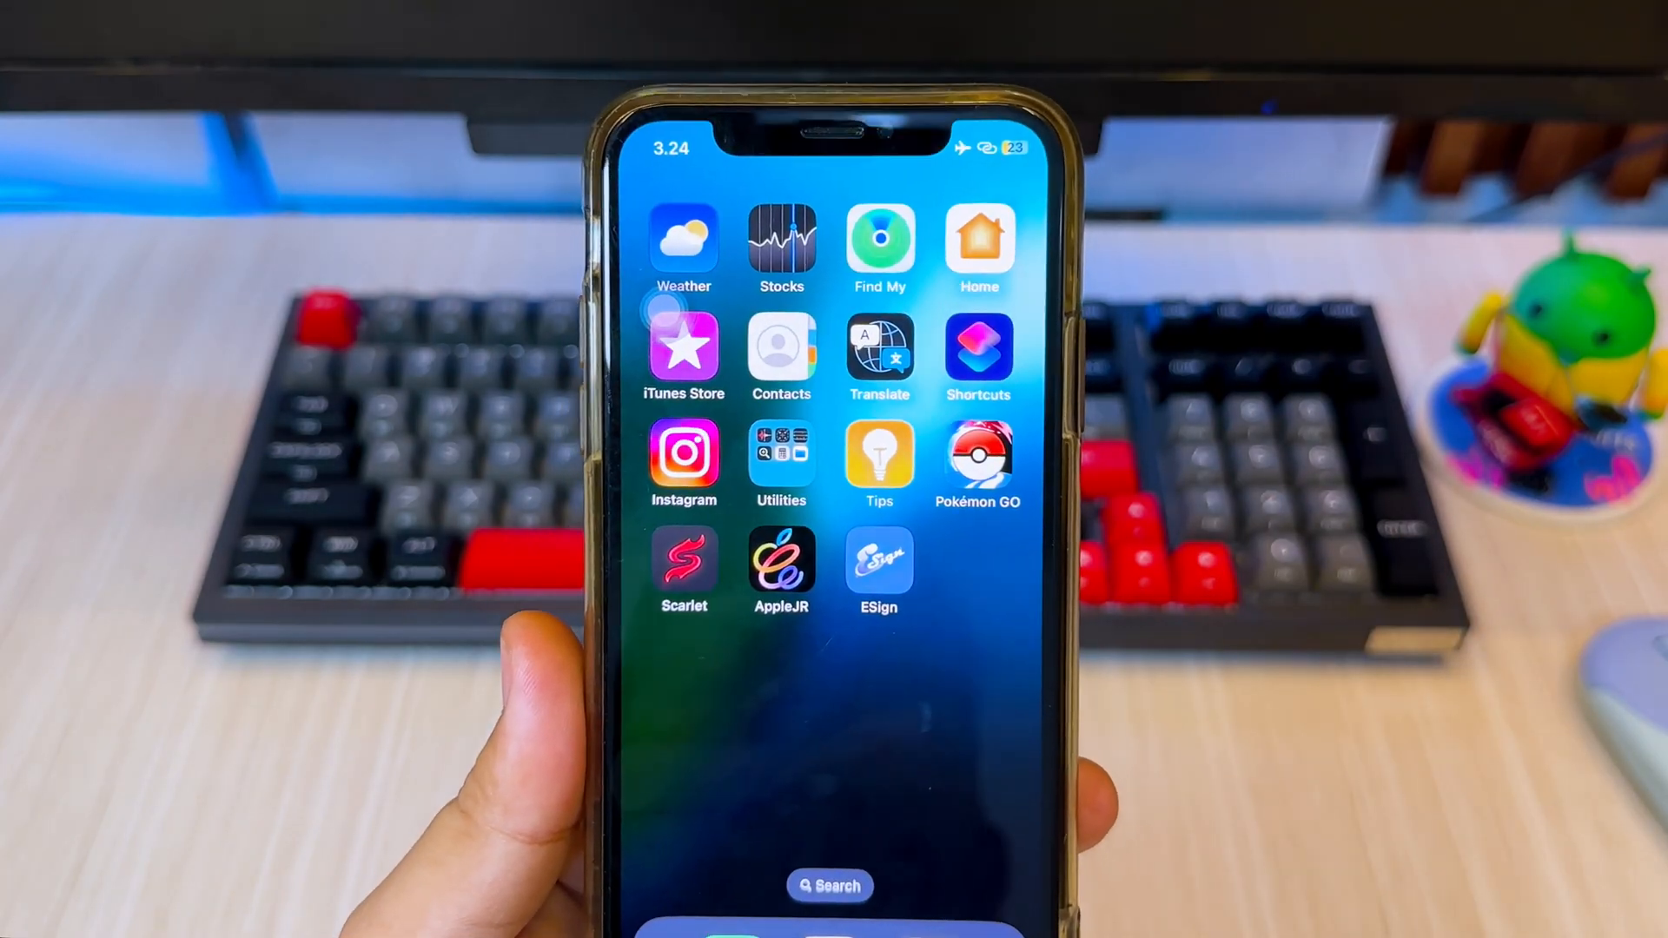
# Step: From AppleJR, send the 'Esign Certifice ZIP' to ESign's file list
pyautogui.click(879, 562)
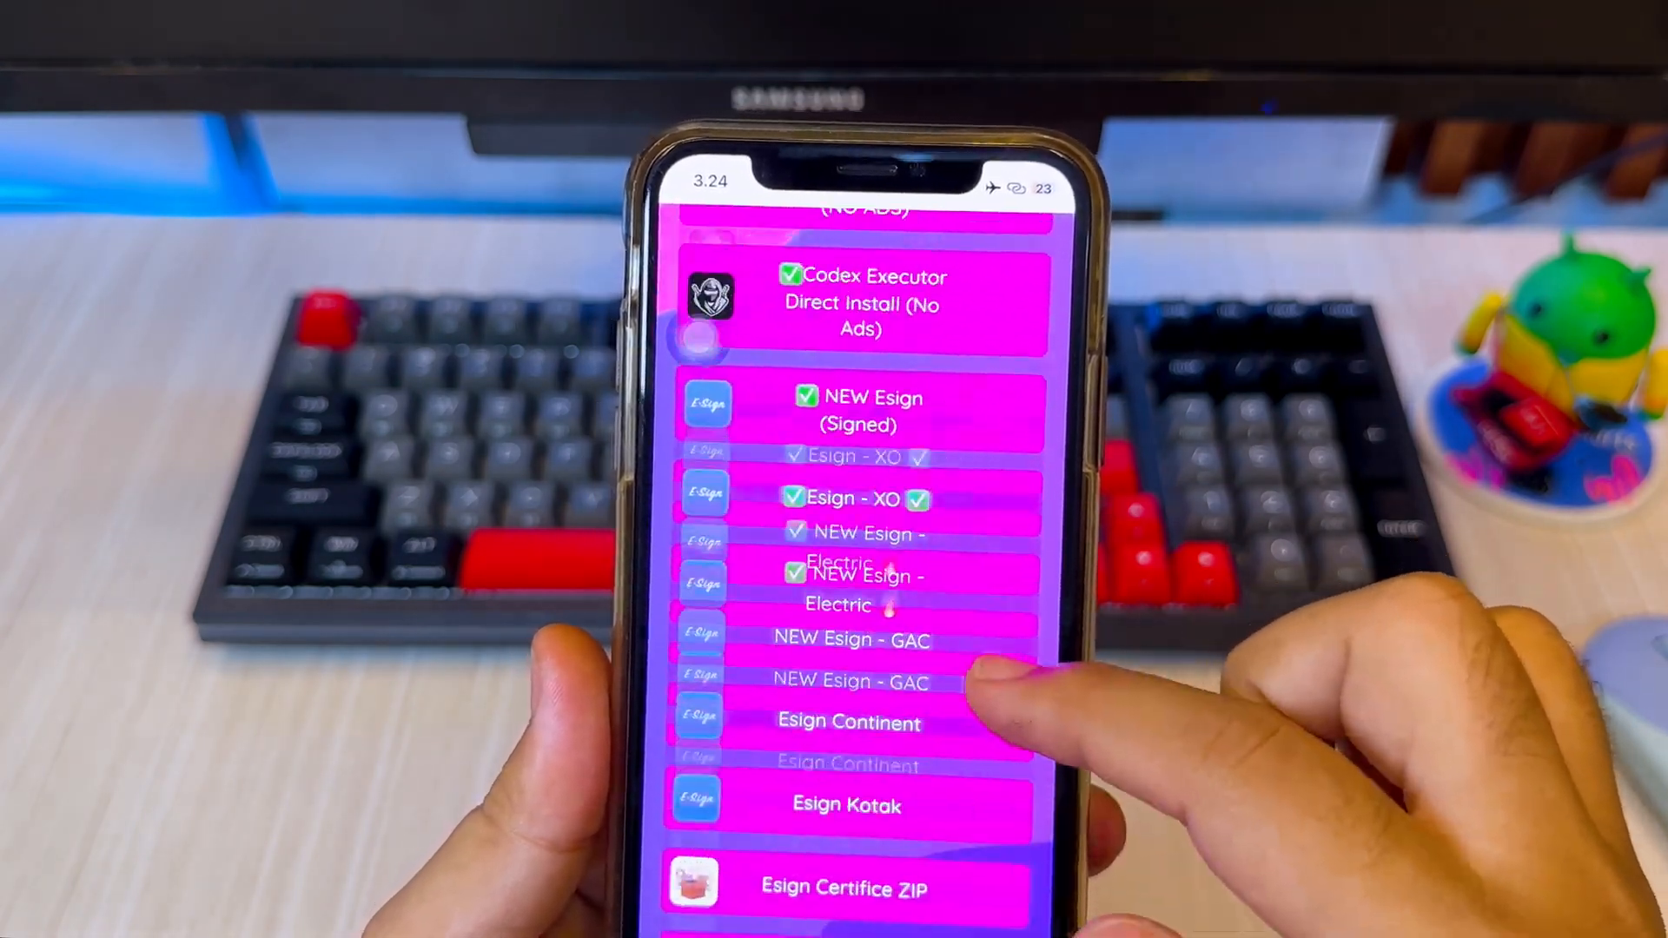
pyautogui.scroll(-3)
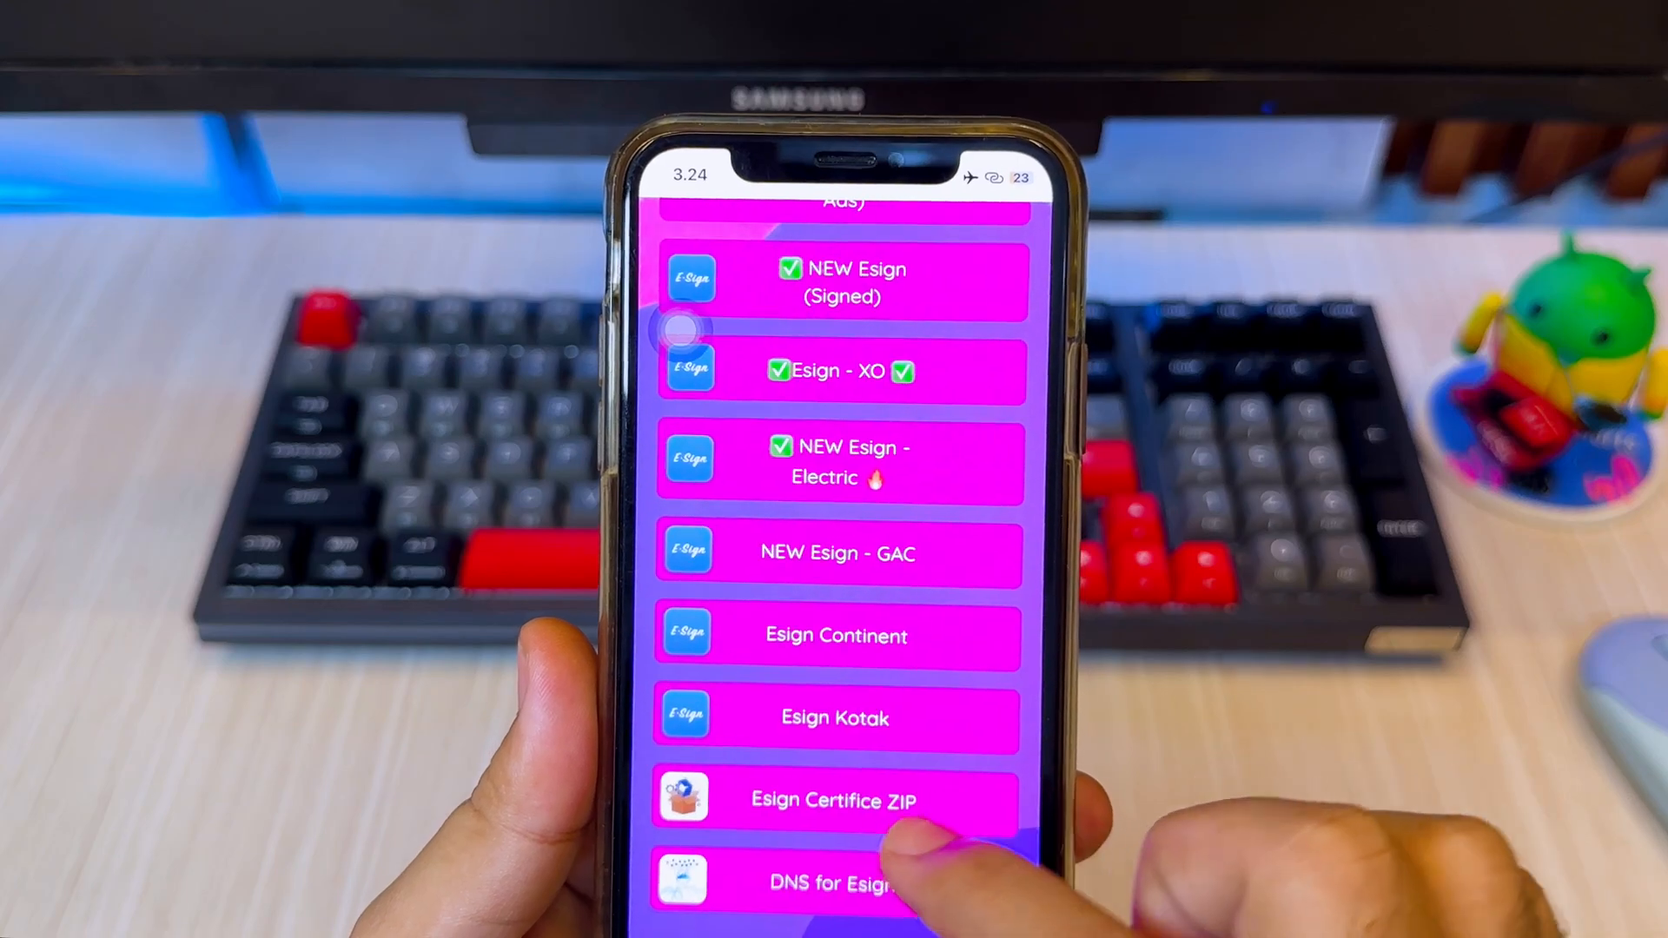
pyautogui.click(833, 800)
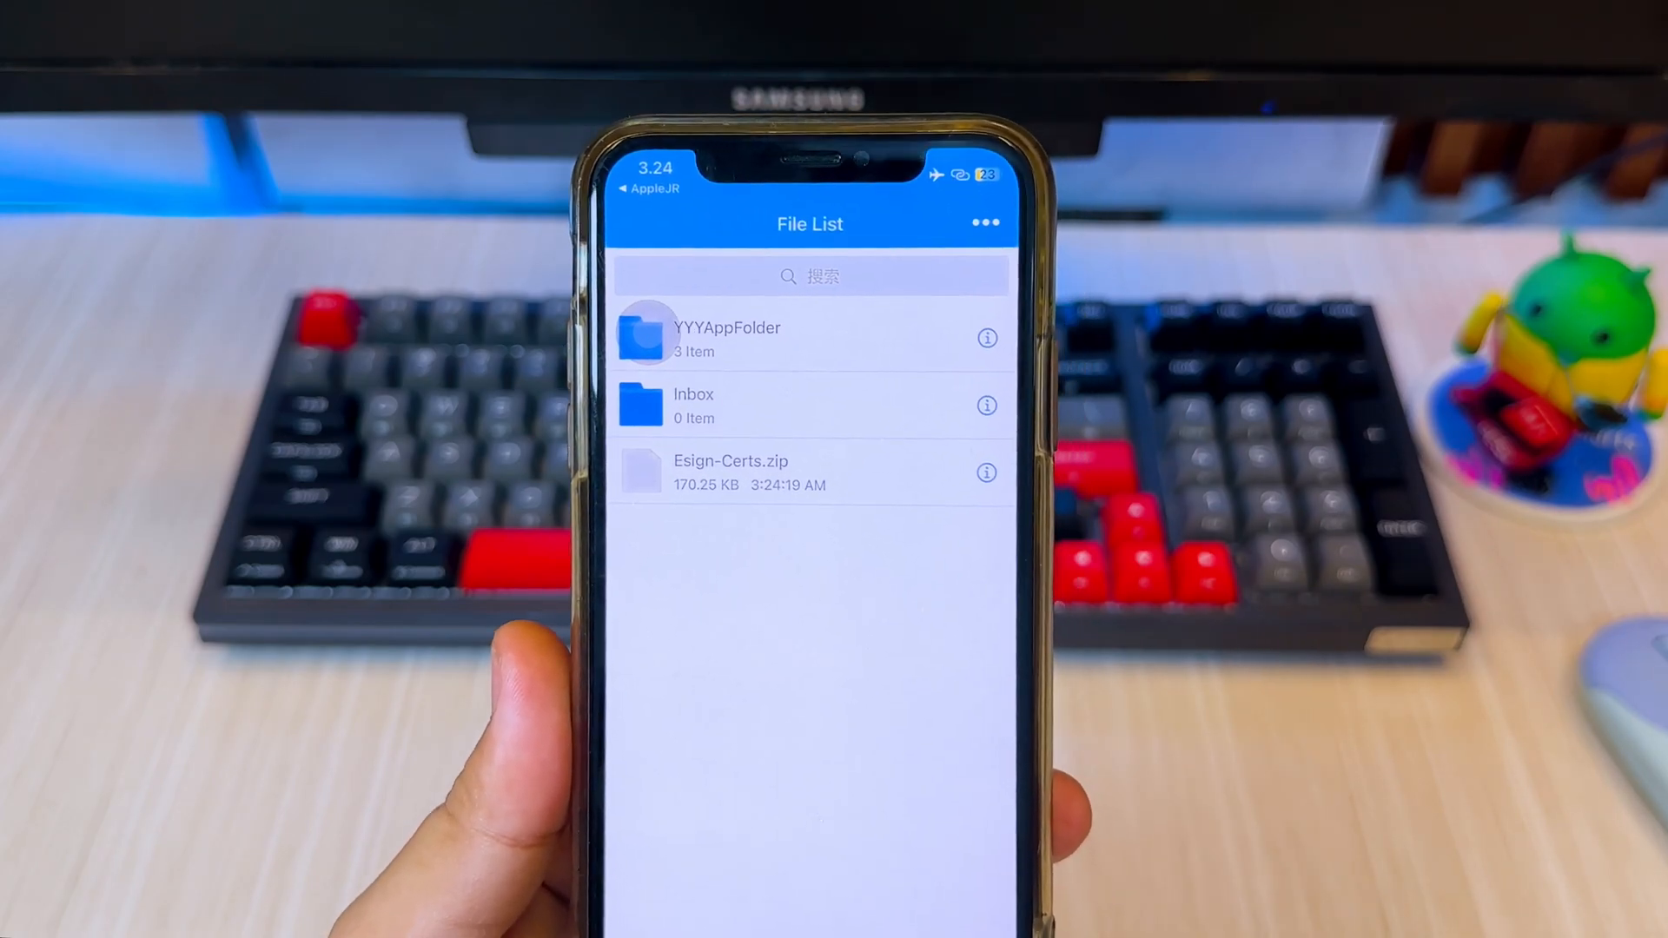
# Step: Unzip Esign-Certs.zip into an Esign-Certs folder and start importing a file from the phone
pyautogui.click(808, 472)
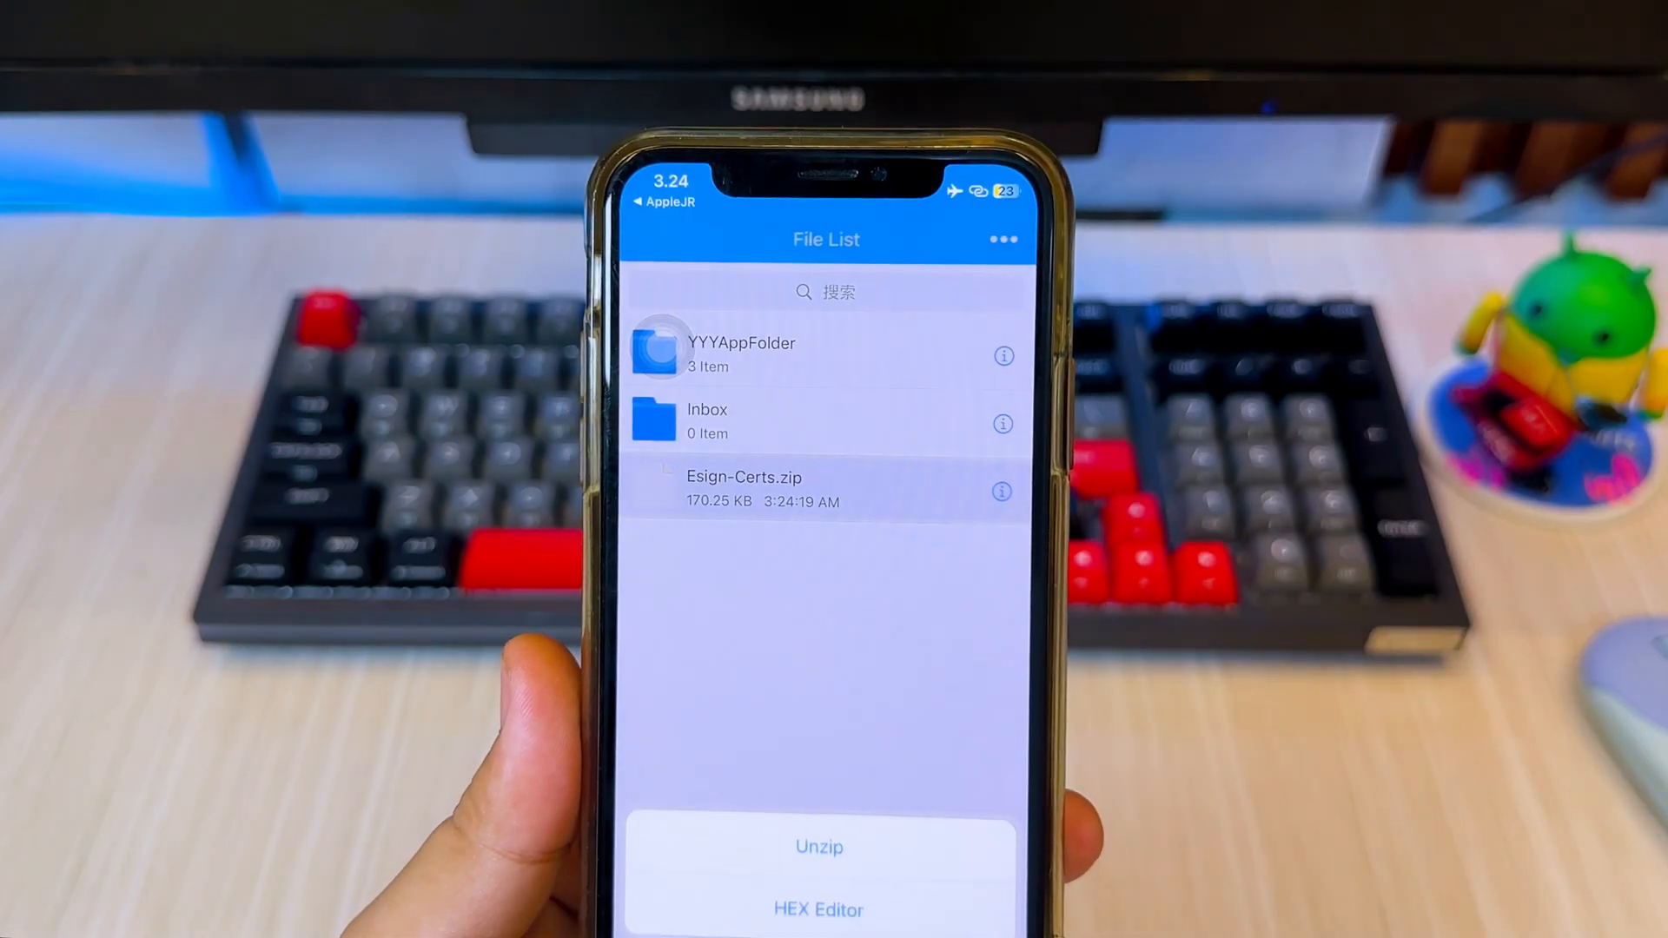
pyautogui.click(818, 846)
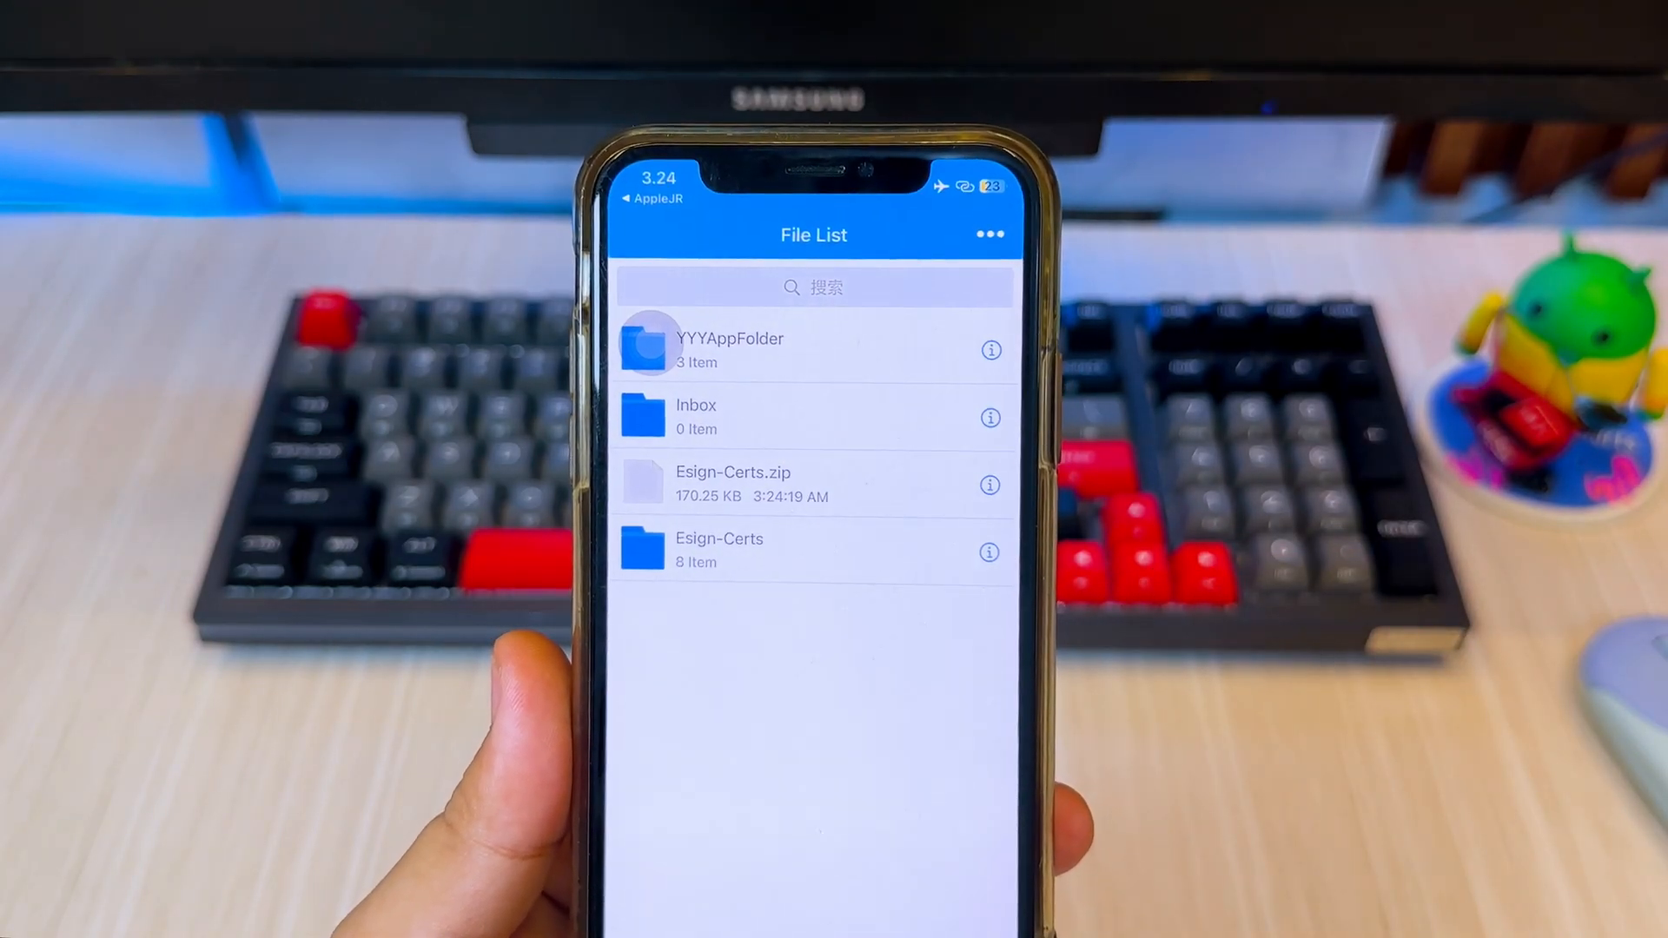
pyautogui.click(719, 550)
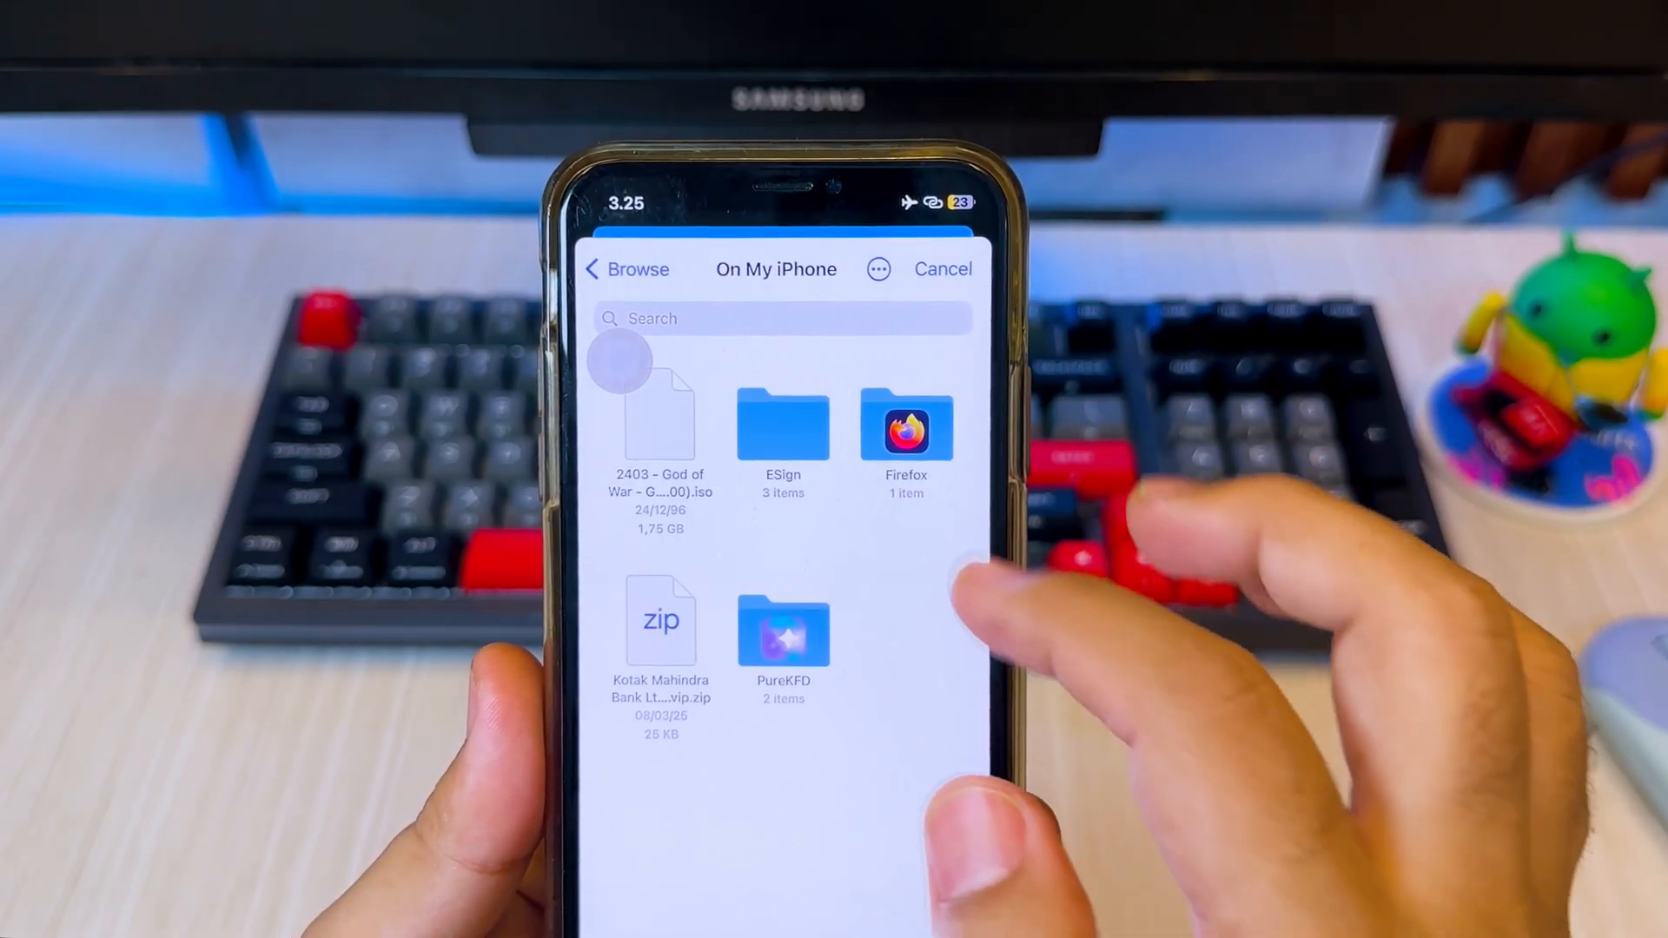
# Step: Find the Delta IPA by searching 'Ipa' and import it into ESign's app library
pyautogui.write('Ipa')
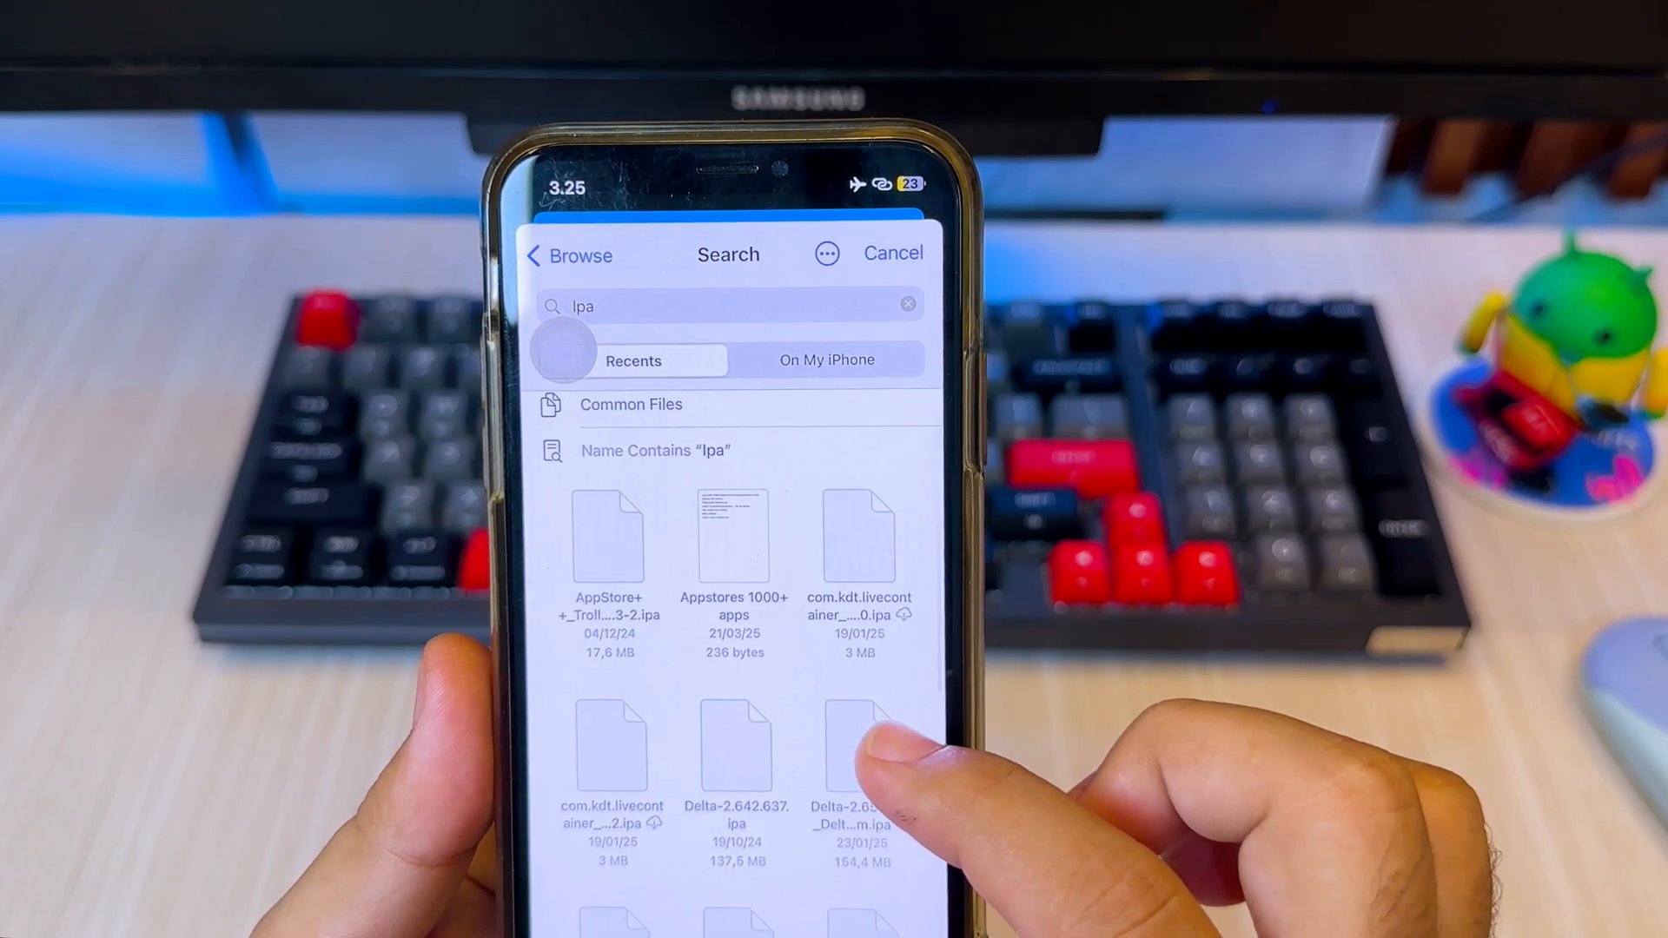
pyautogui.click(860, 742)
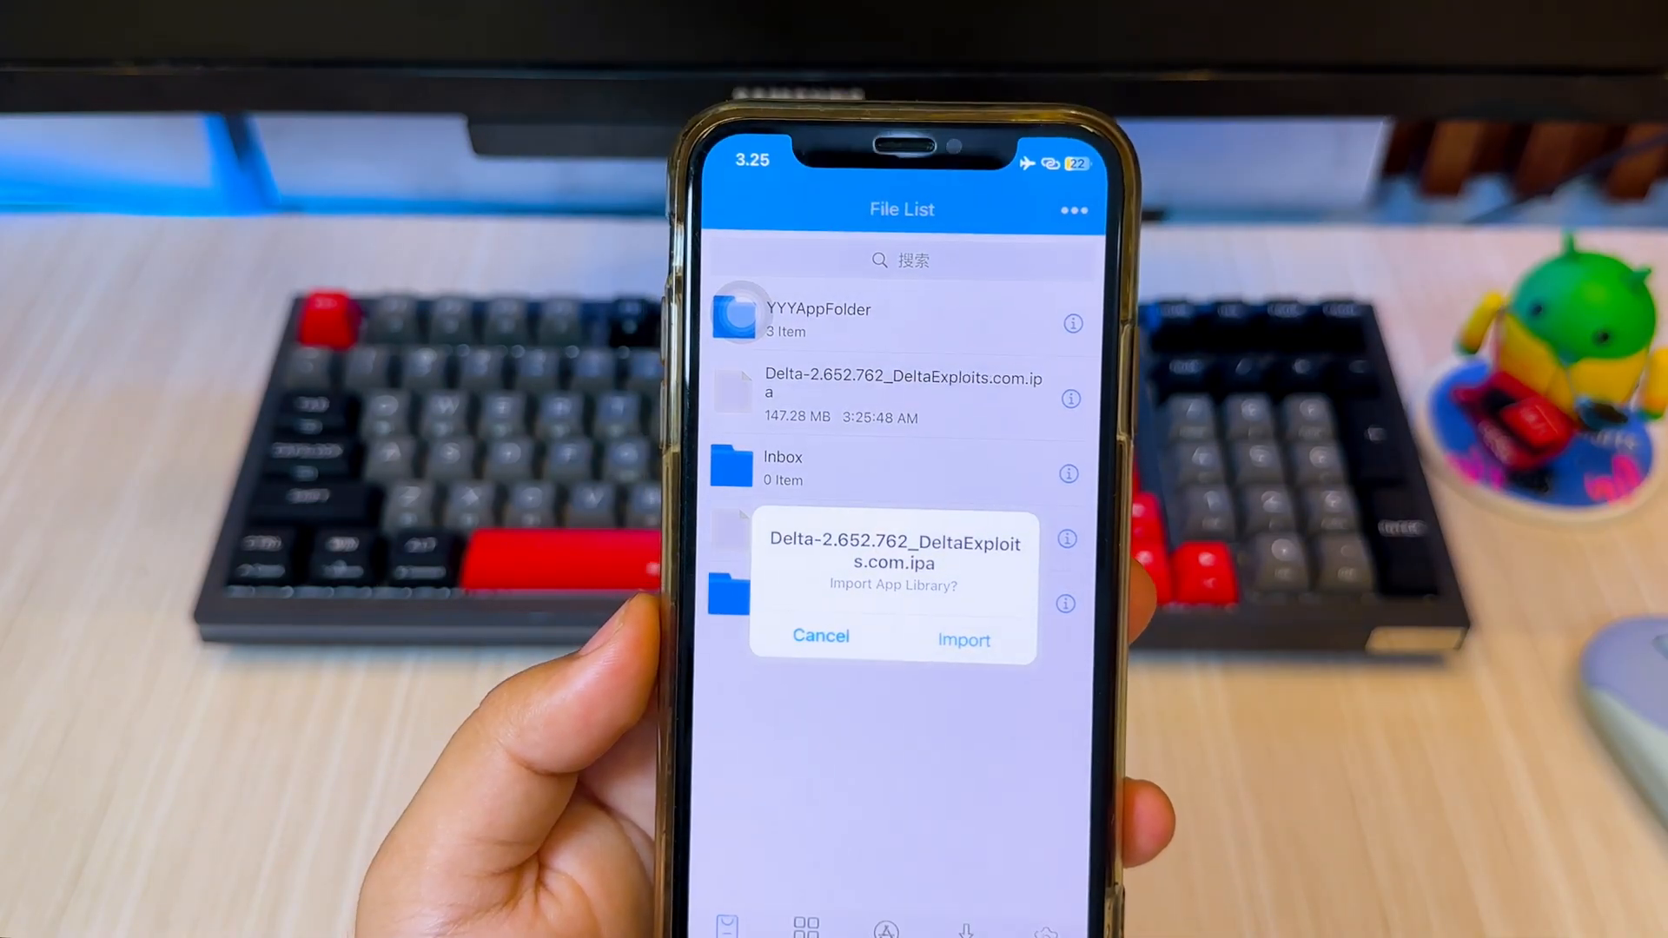
pyautogui.click(964, 640)
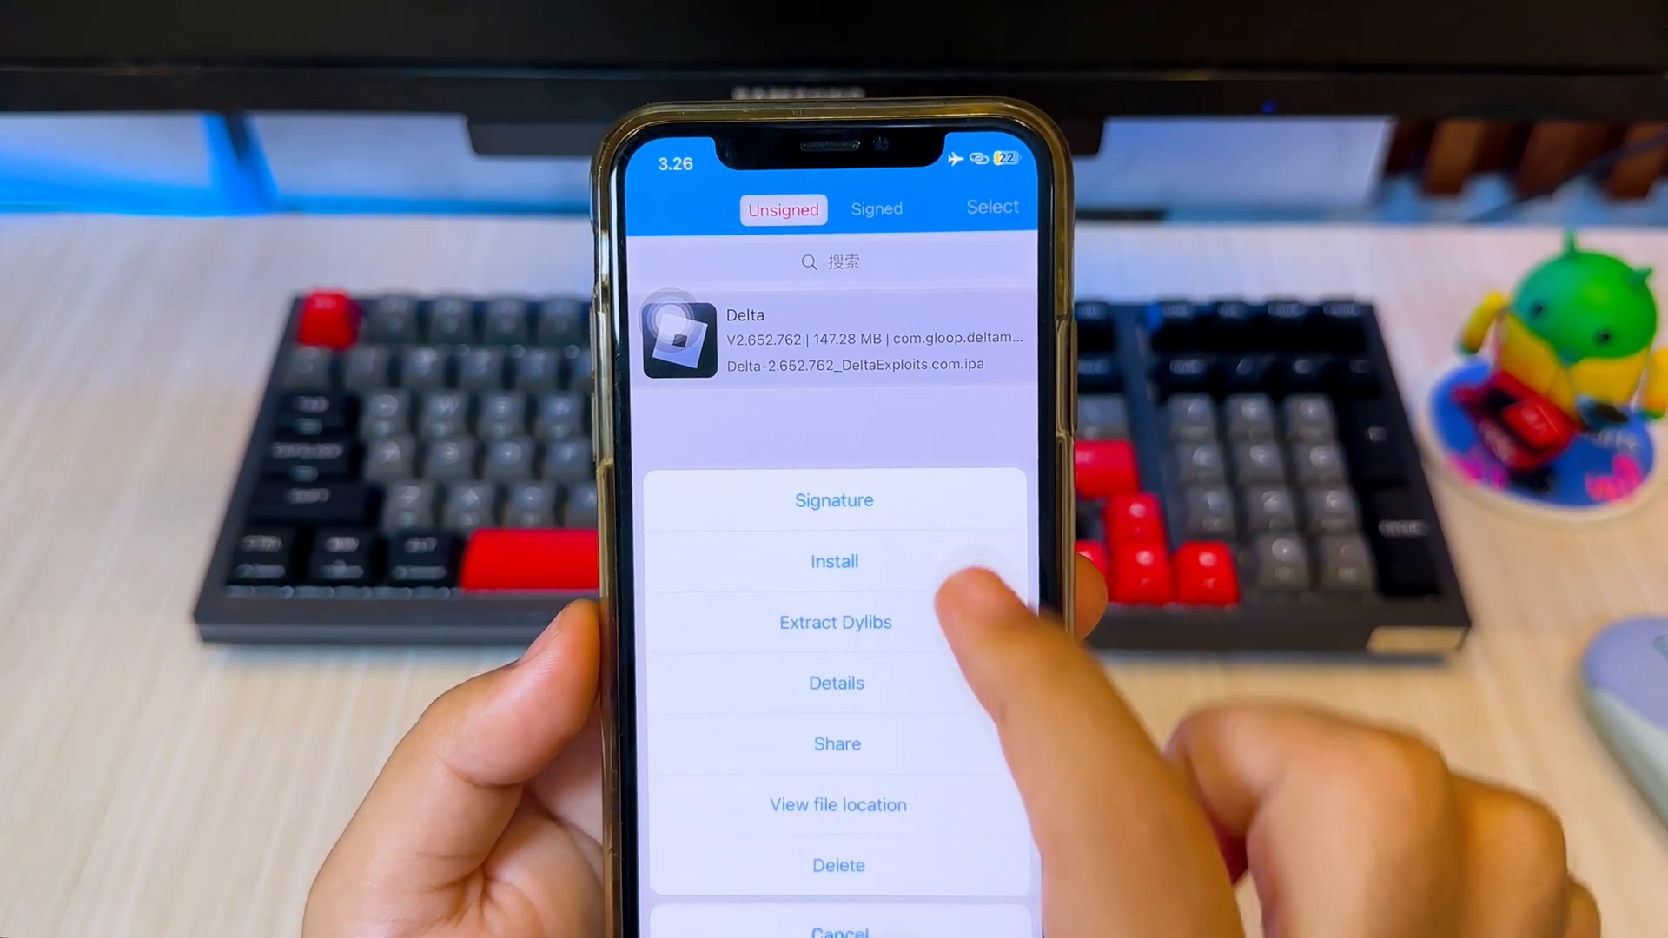
# Step: Sign Delta with the HDFC Bank Limited certificate and install it, allowing cellular download
pyautogui.click(834, 501)
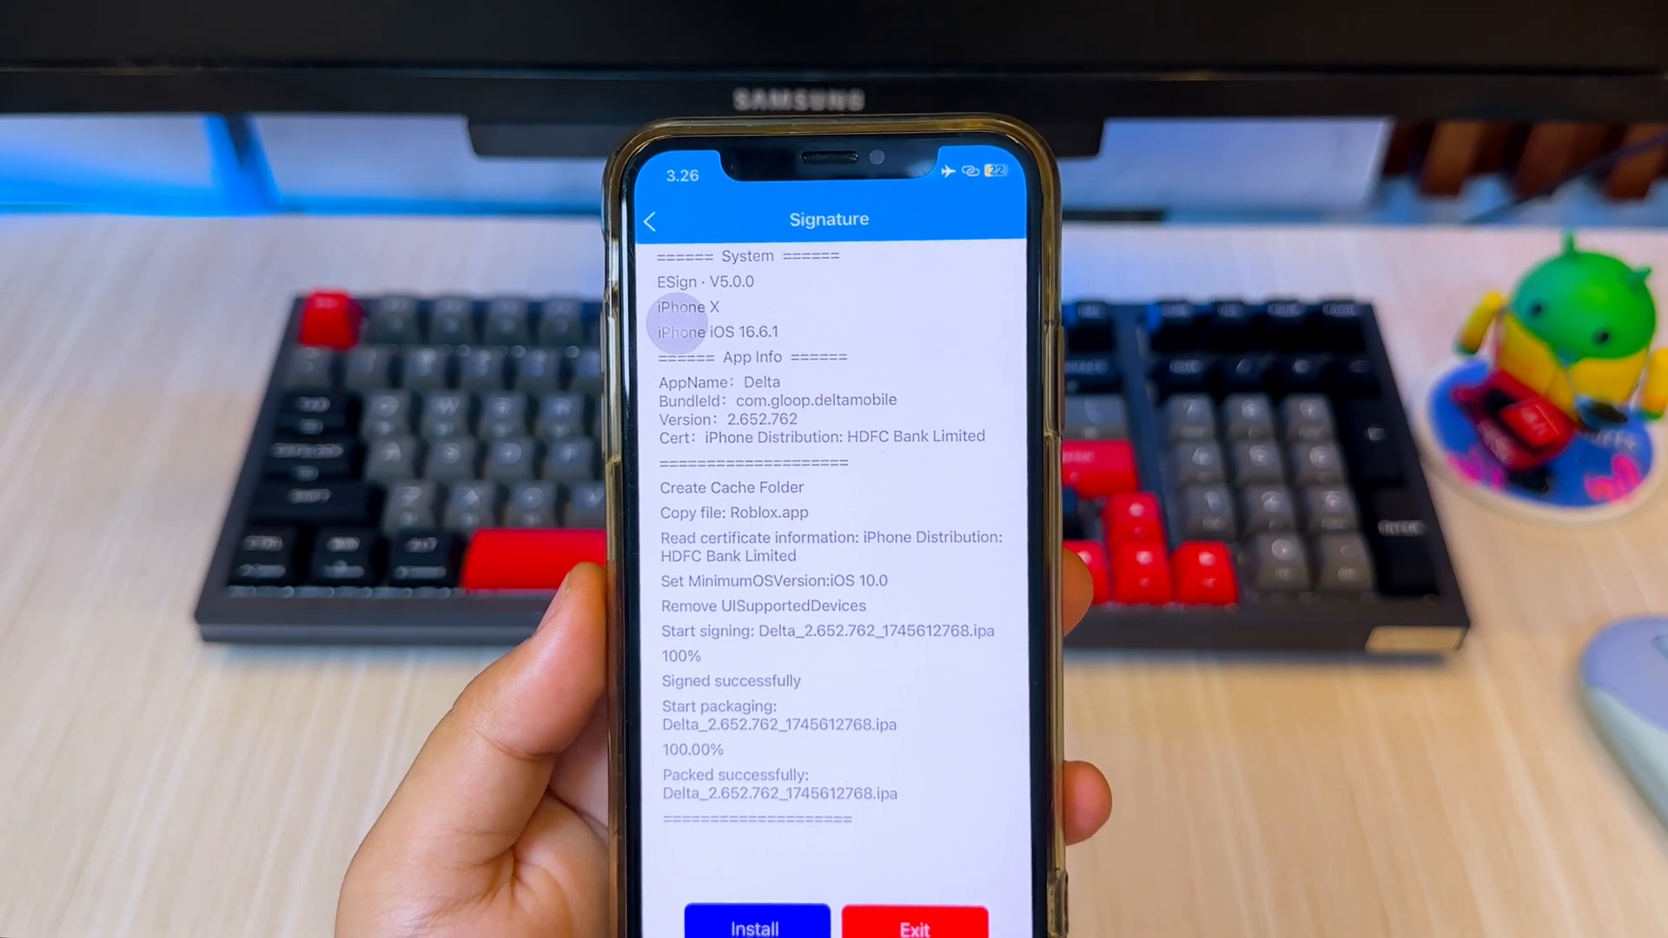
pyautogui.click(754, 926)
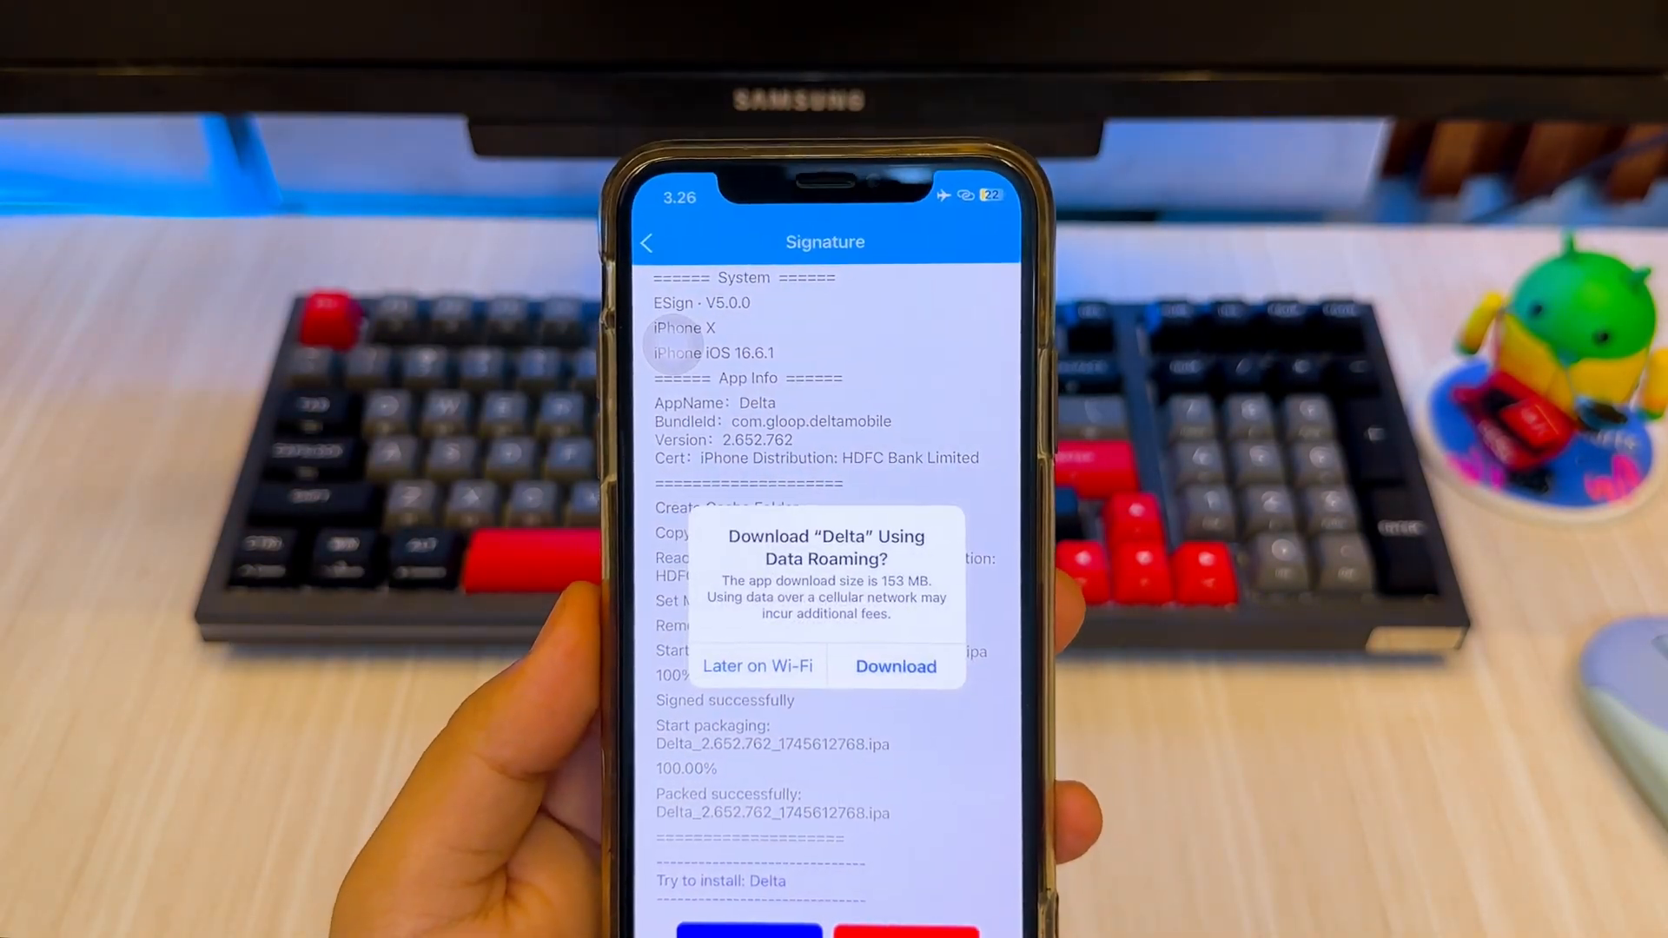
pyautogui.click(895, 666)
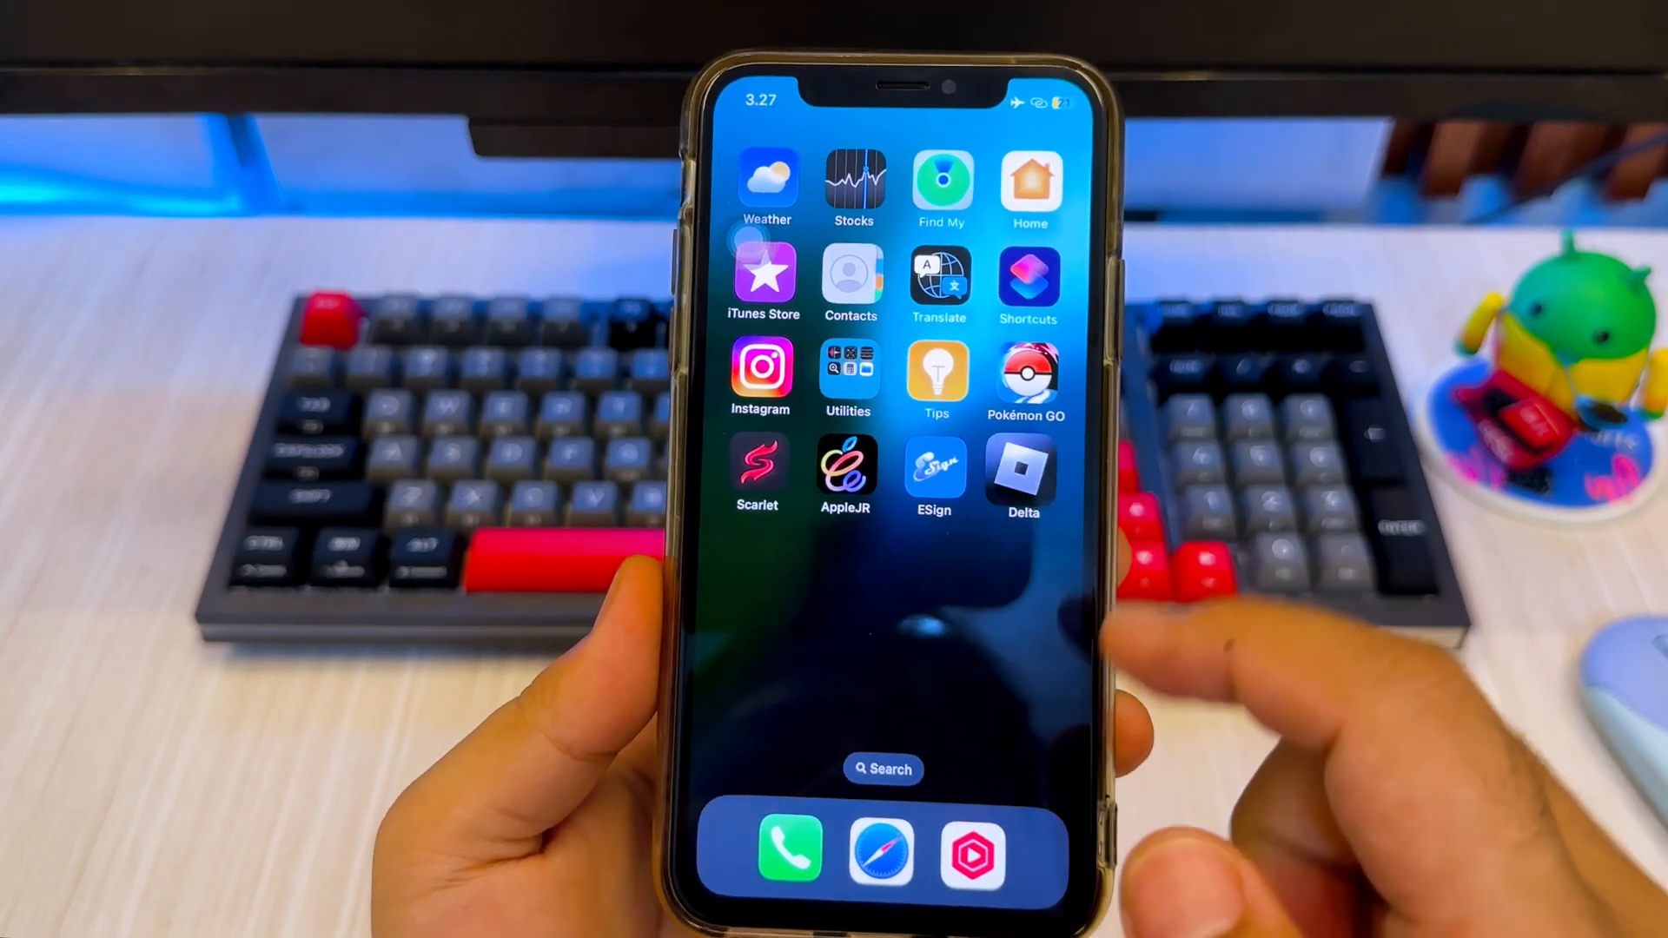
# Step: Launch Delta and accept Upgrade on its 'Please Upgrade!' notice
pyautogui.click(972, 852)
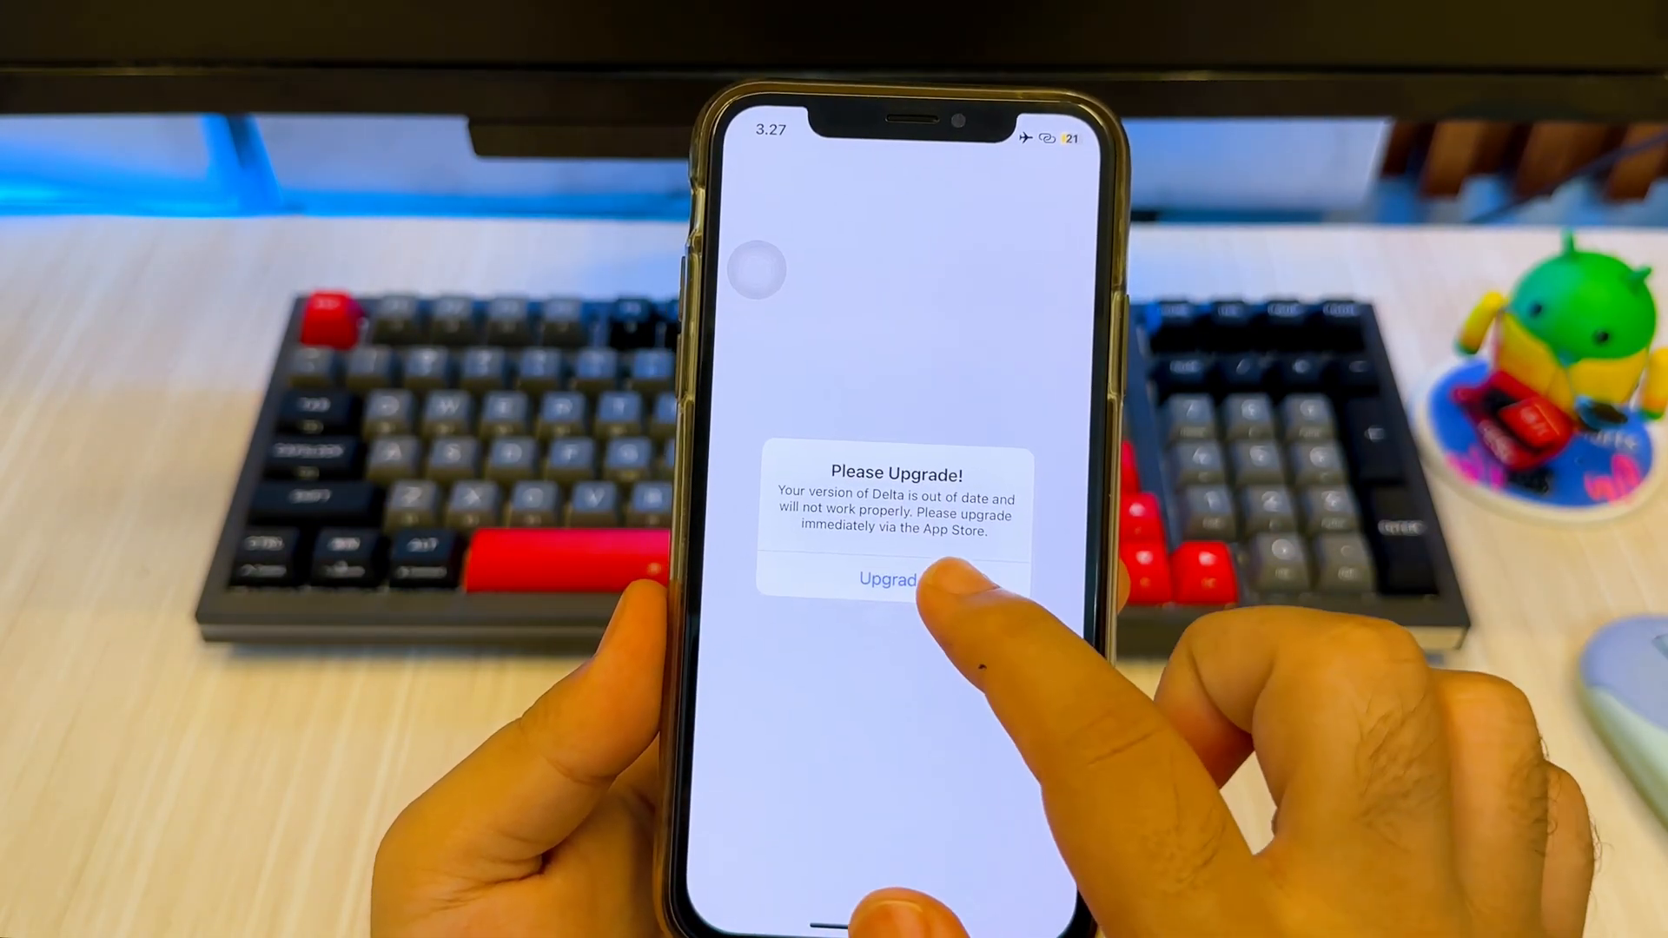
pyautogui.click(884, 580)
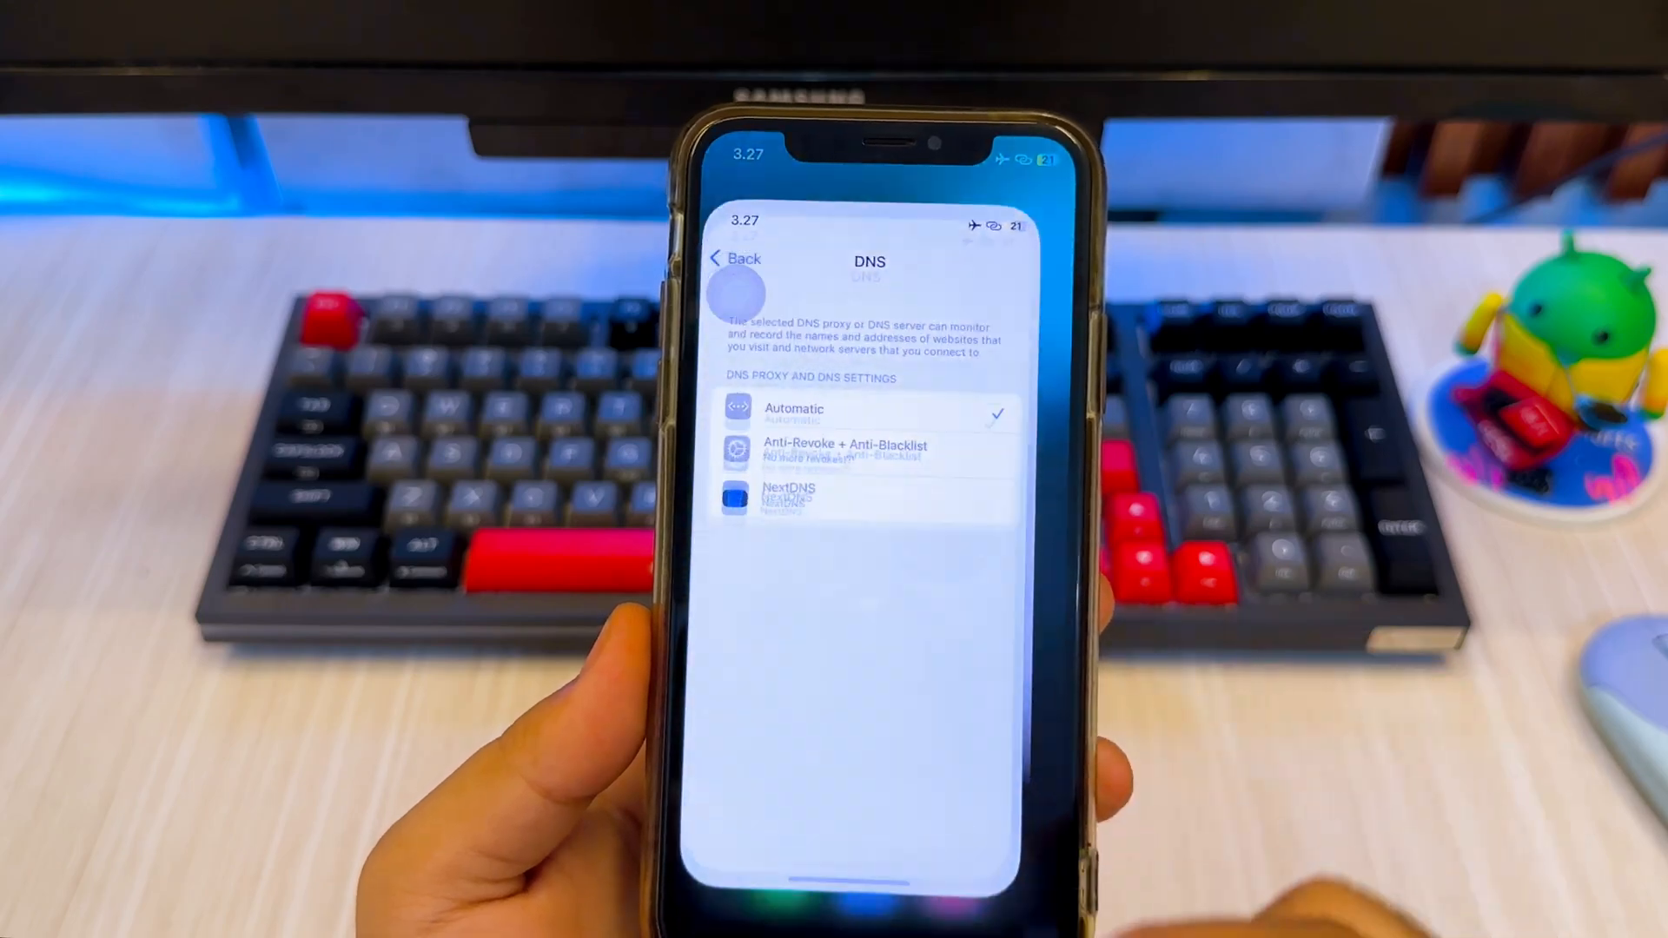
# Step: Return to VPN, DNS & Device Management and view the HDFC Bank Limited developer details
pyautogui.click(733, 259)
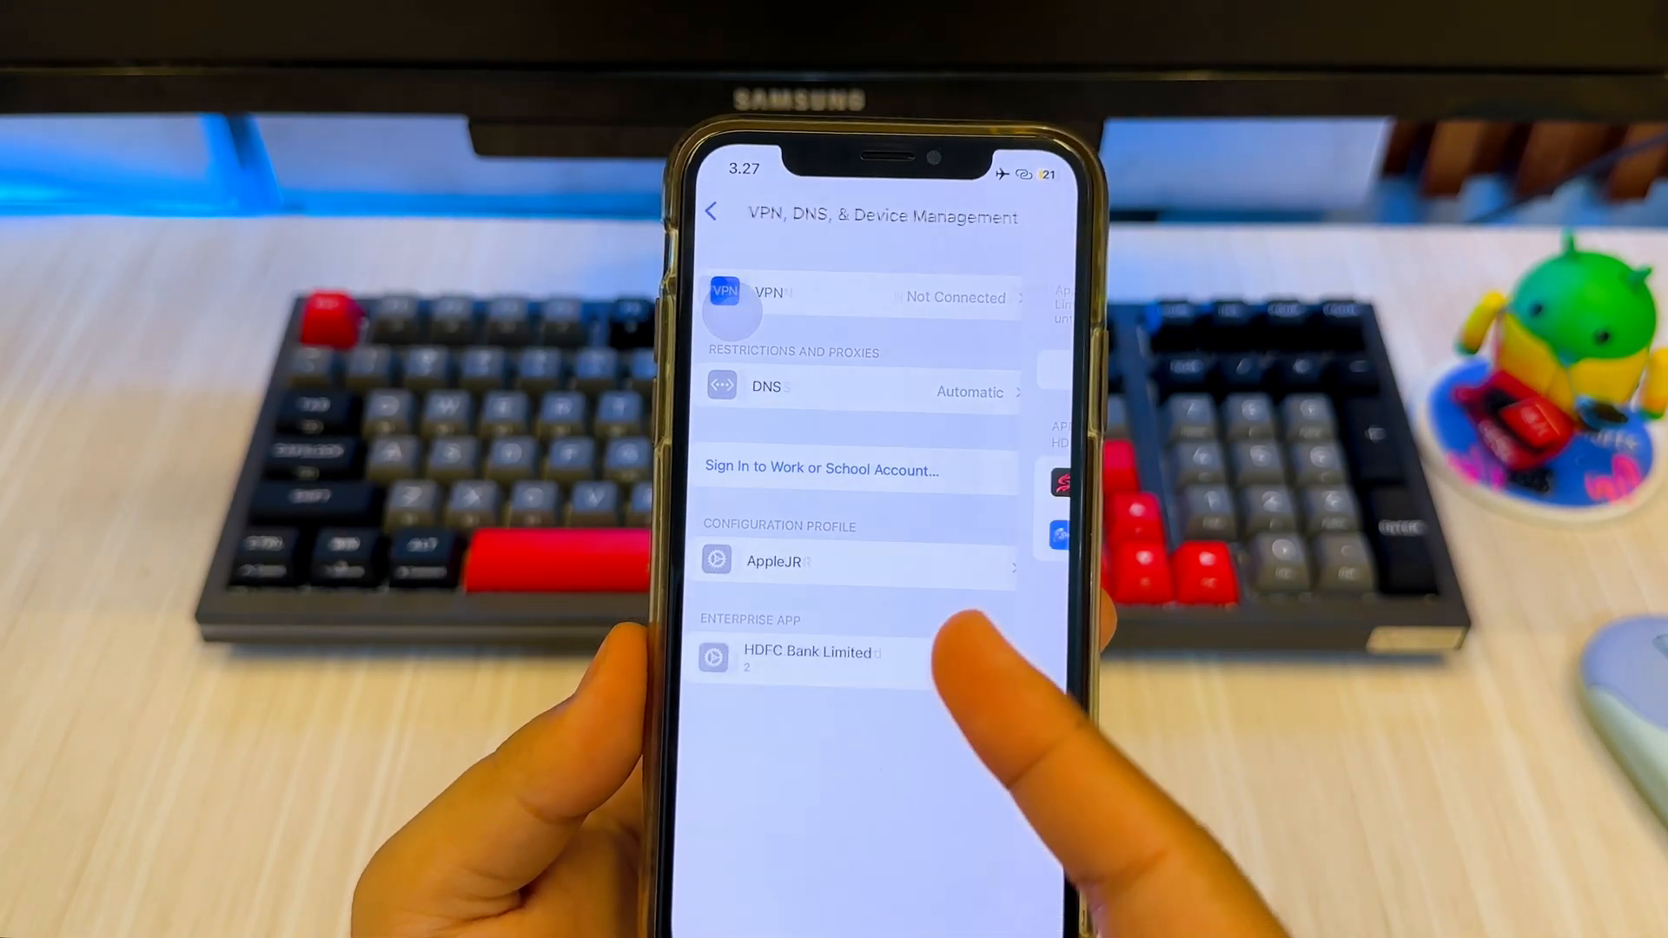
pyautogui.click(806, 651)
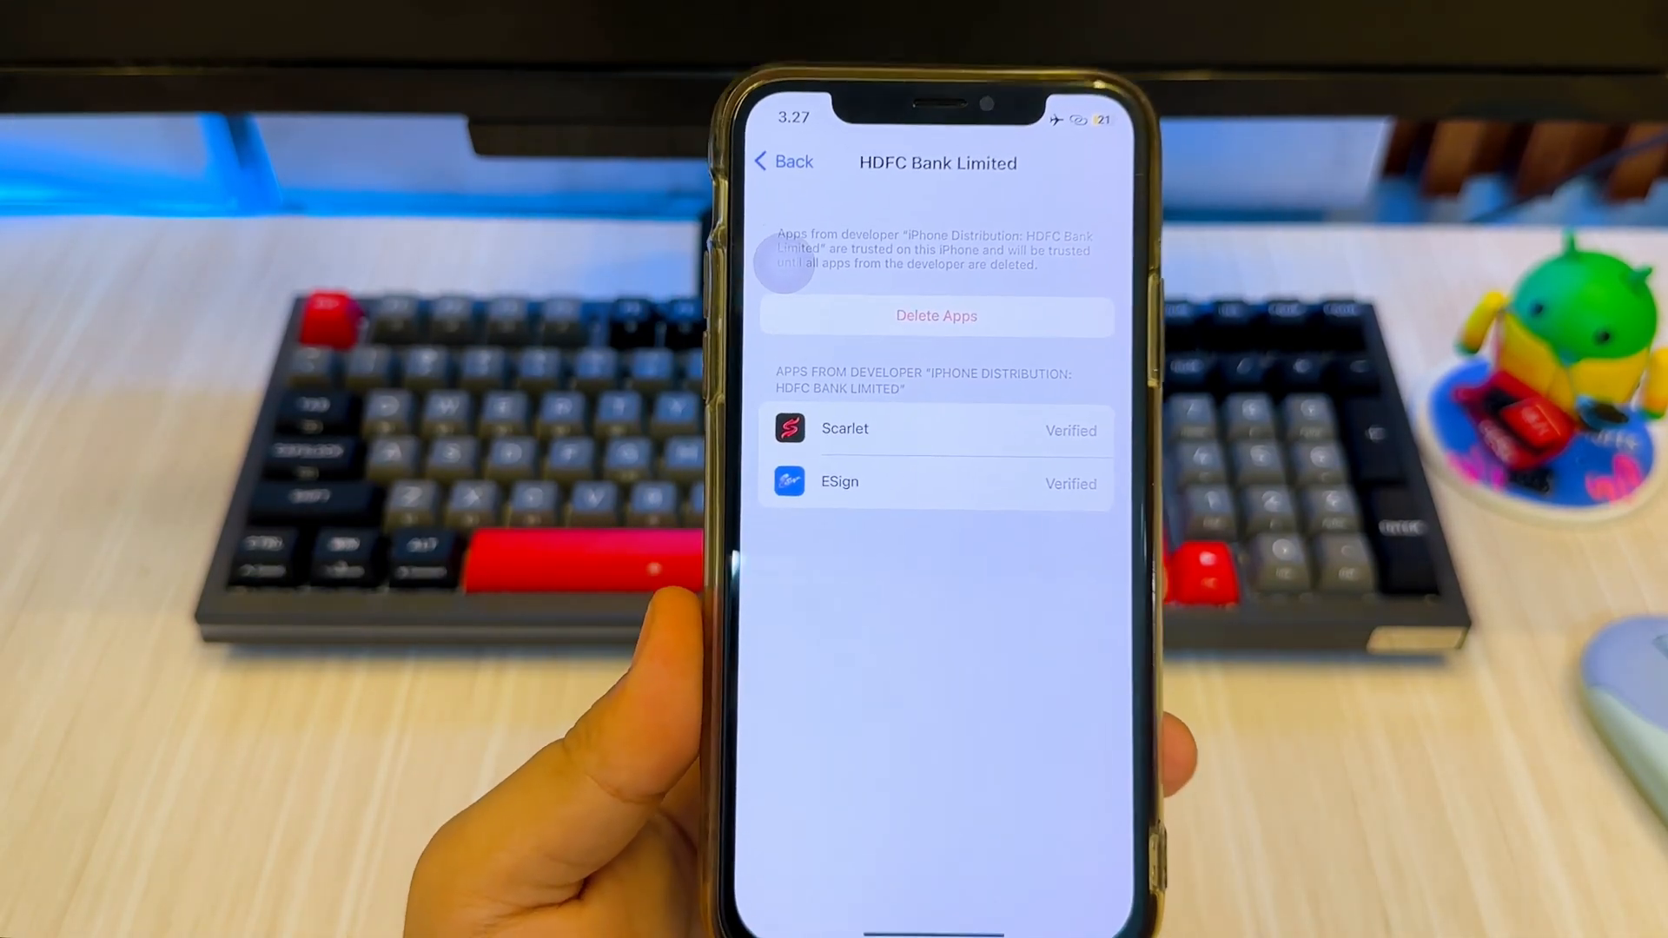